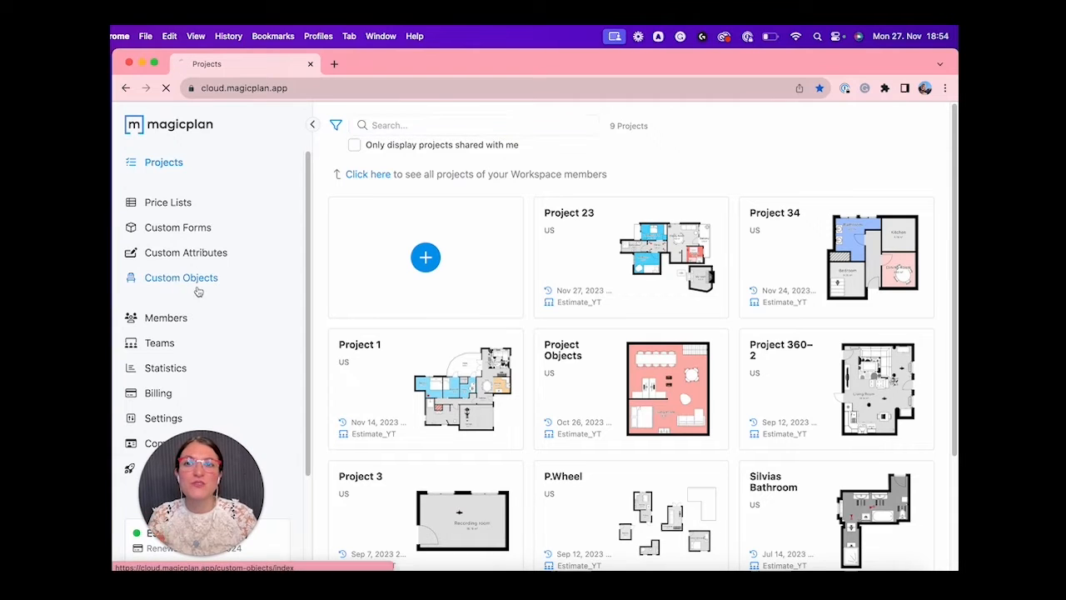
- Go to the Custom Objects area, which lists no custom objects yet
left_click(180, 277)
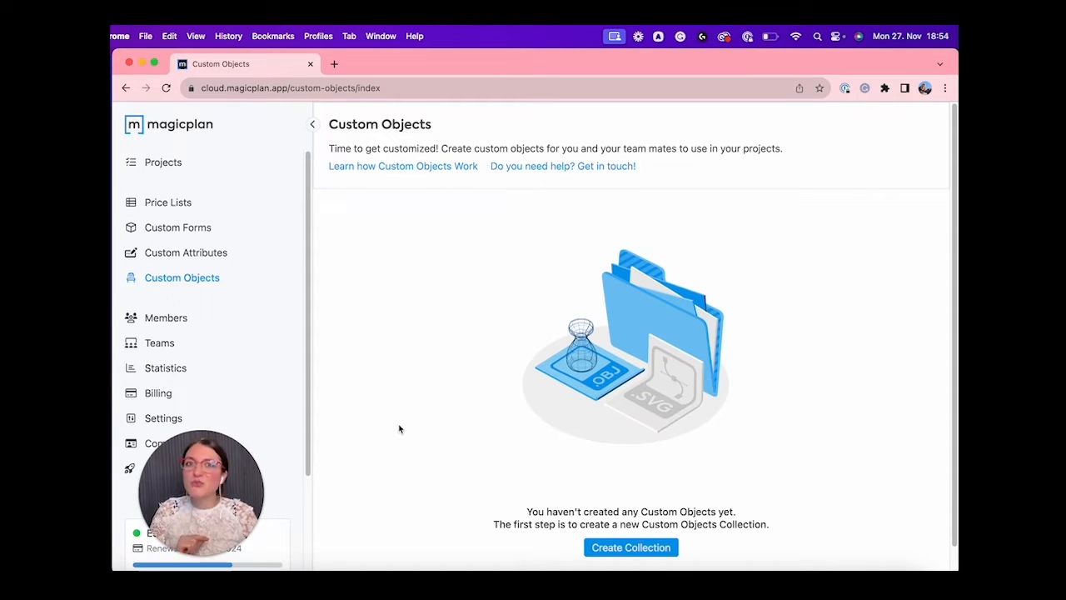
mouse_move(630, 547)
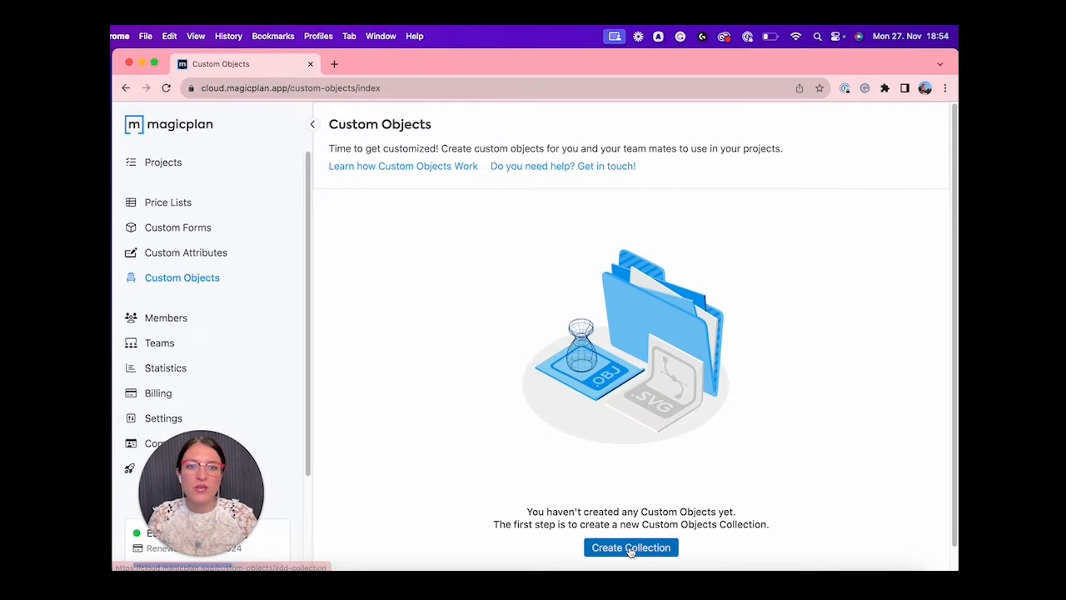
- Start a new collection named Silvia_collection_1
left_click(629, 546)
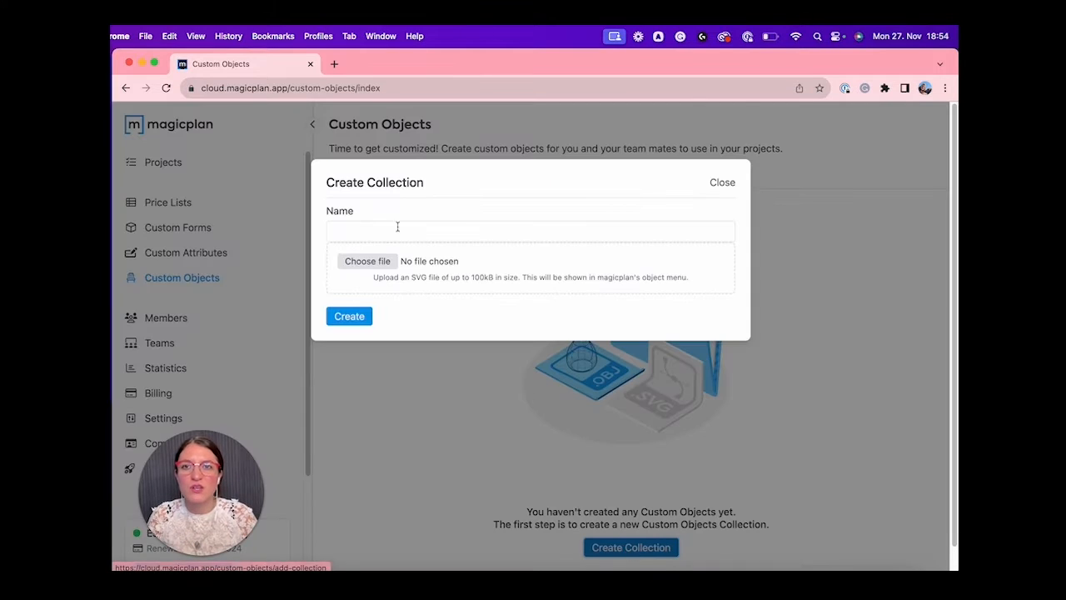
left_click(500, 230)
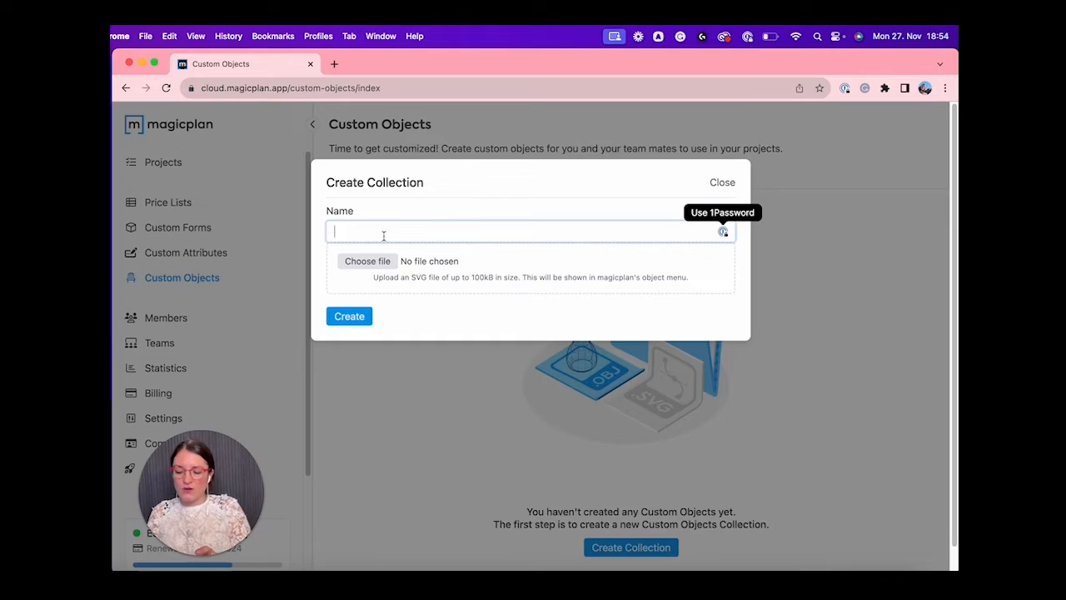
type("Silvia_co")
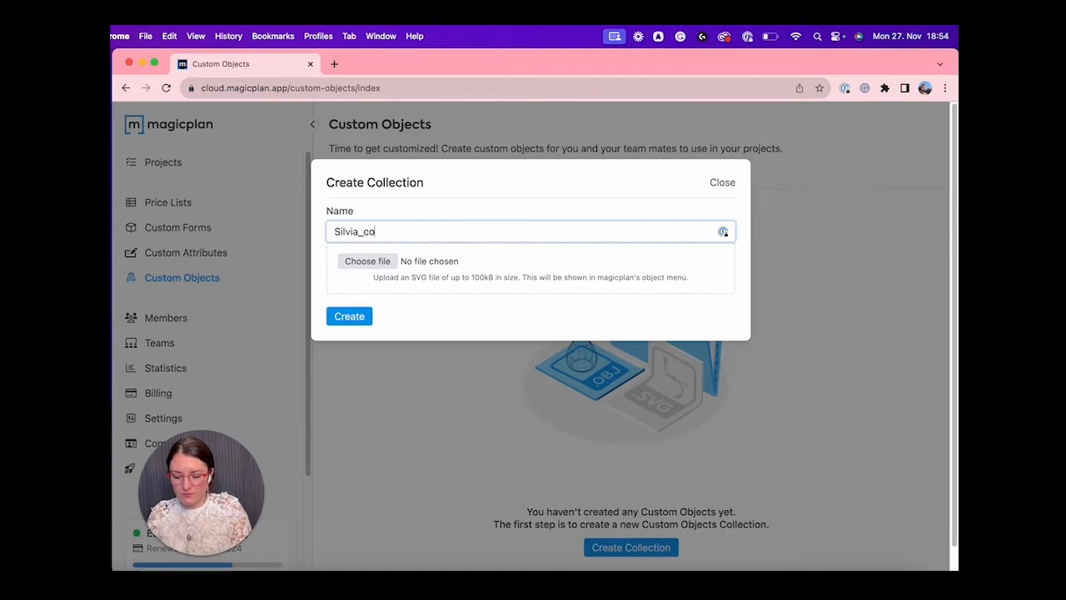
type("llection_1")
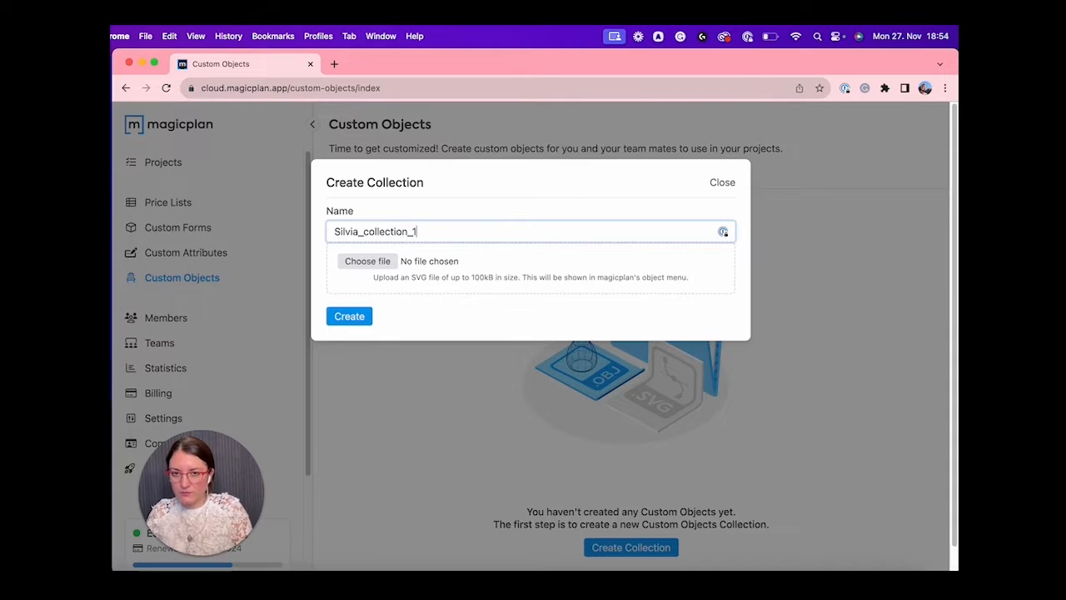
- Use snowman.svg as the collection icon, create it and begin adding a custom object
left_click(366, 260)
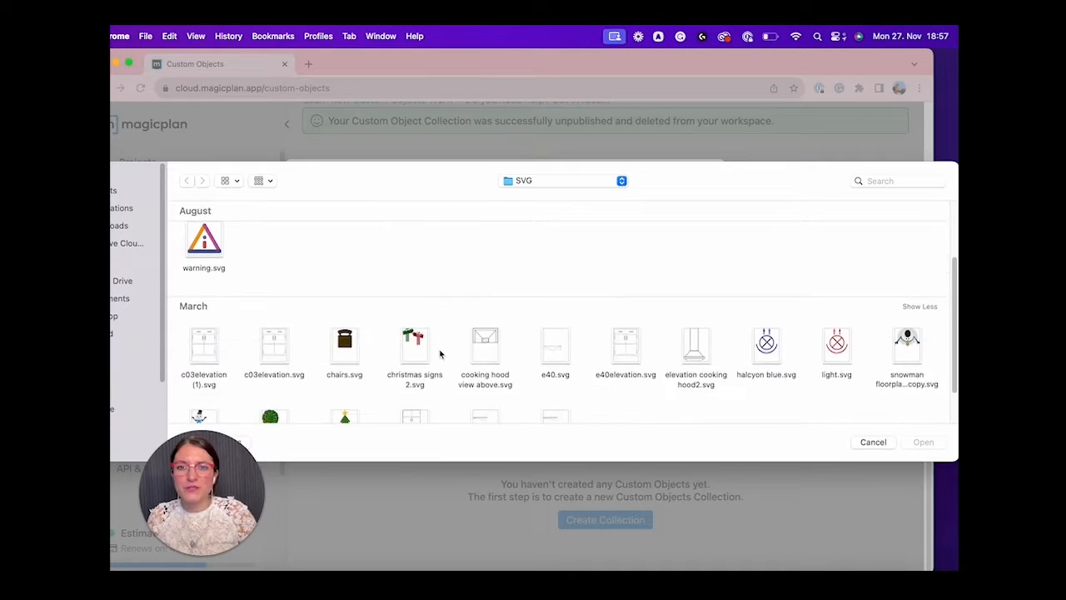
left_click(204, 367)
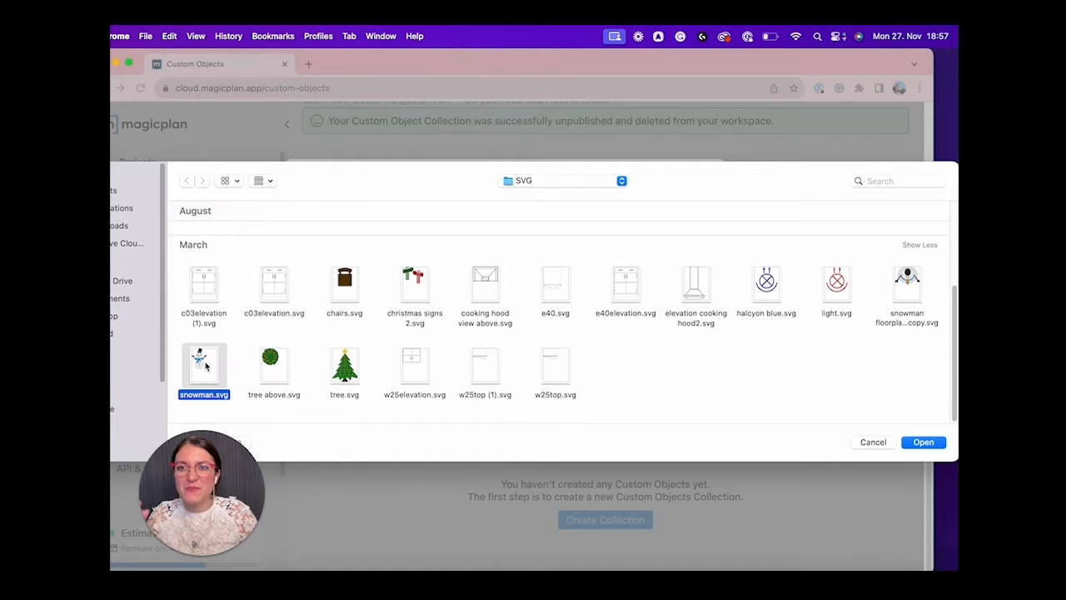
left_click(923, 442)
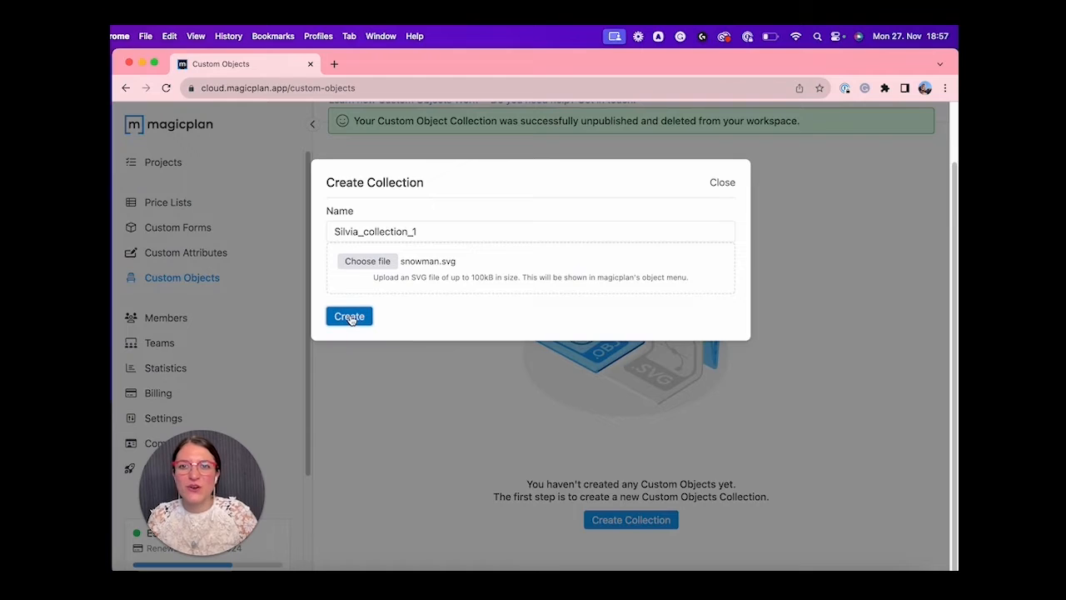
left_click(350, 316)
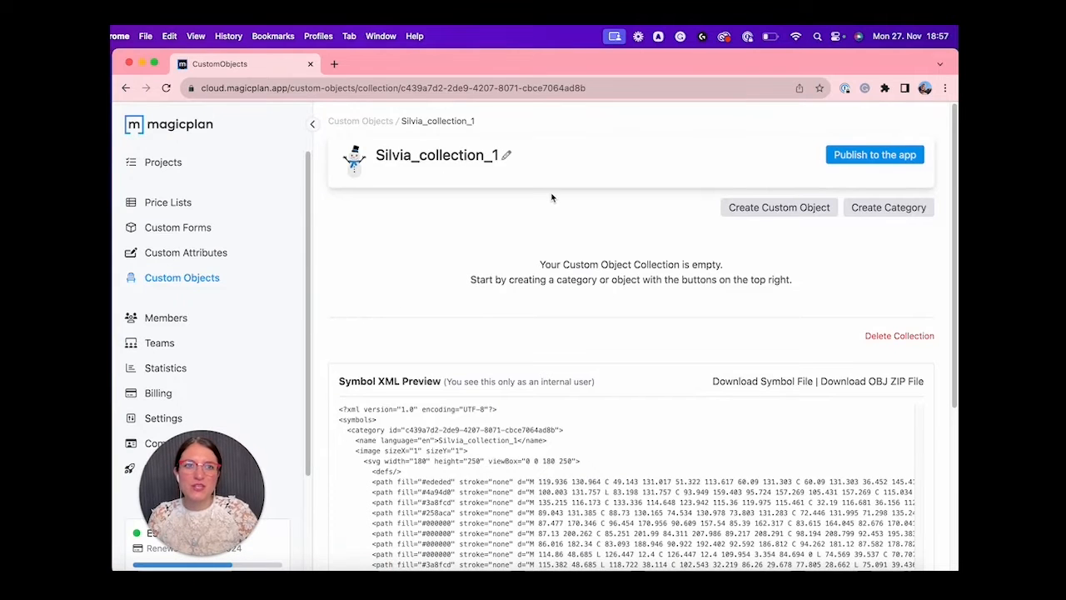
mouse_move(710, 236)
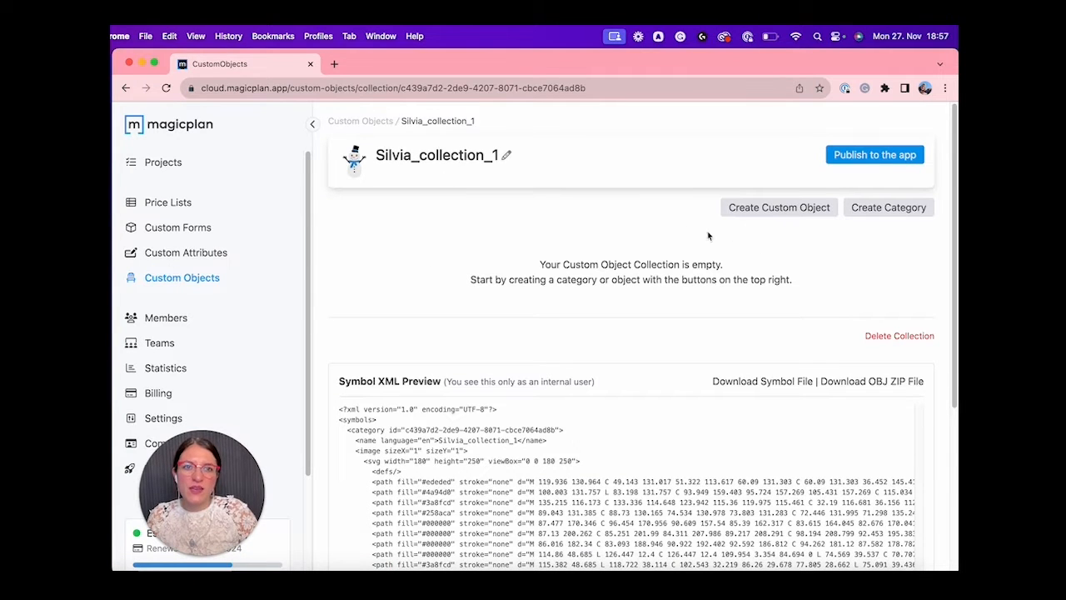
left_click(779, 207)
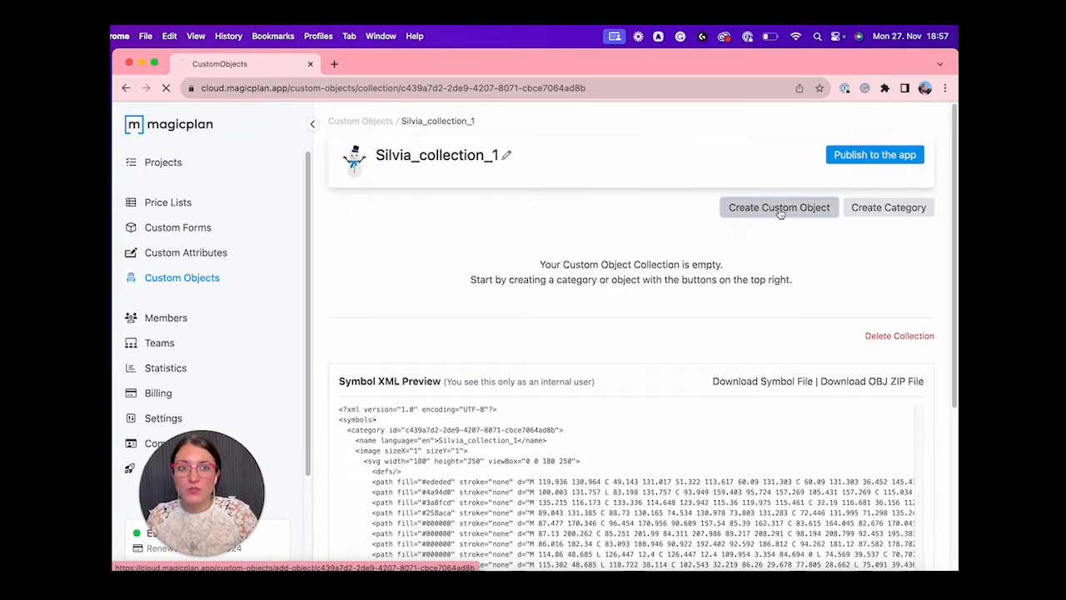
- Name the floor object Coffee Table, keep metric 1 m sides, and save with preview
left_click(778, 207)
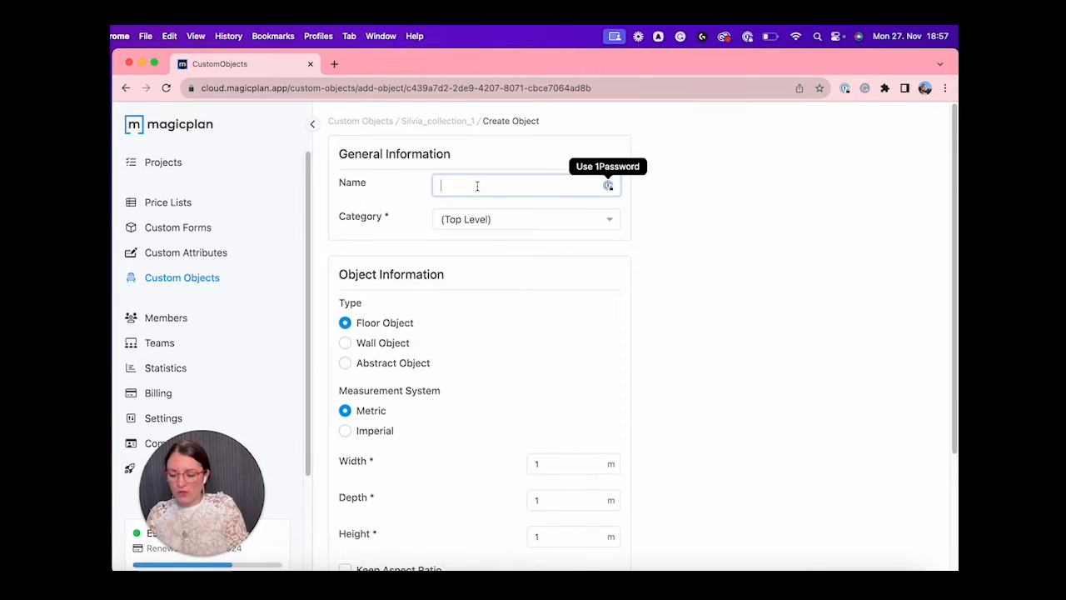
type("Coffee Tab")
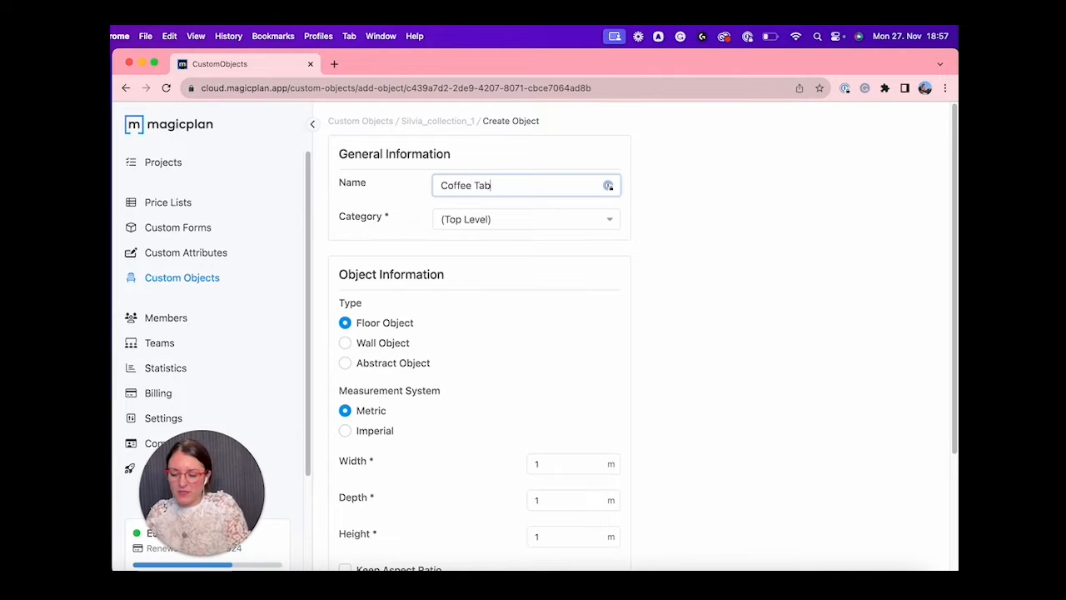
scroll("down", 3)
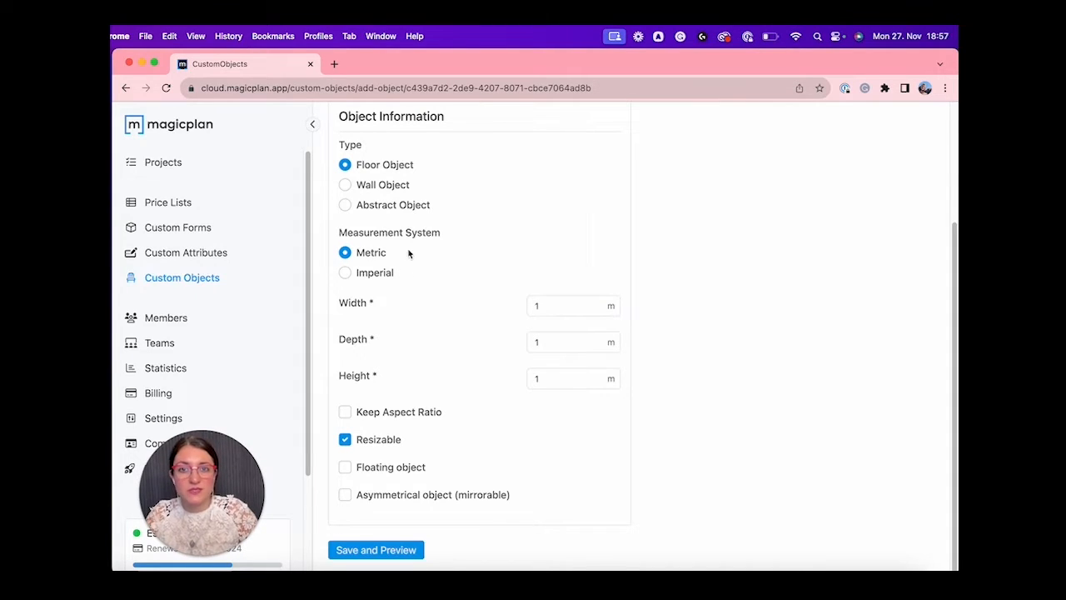
mouse_move(360, 426)
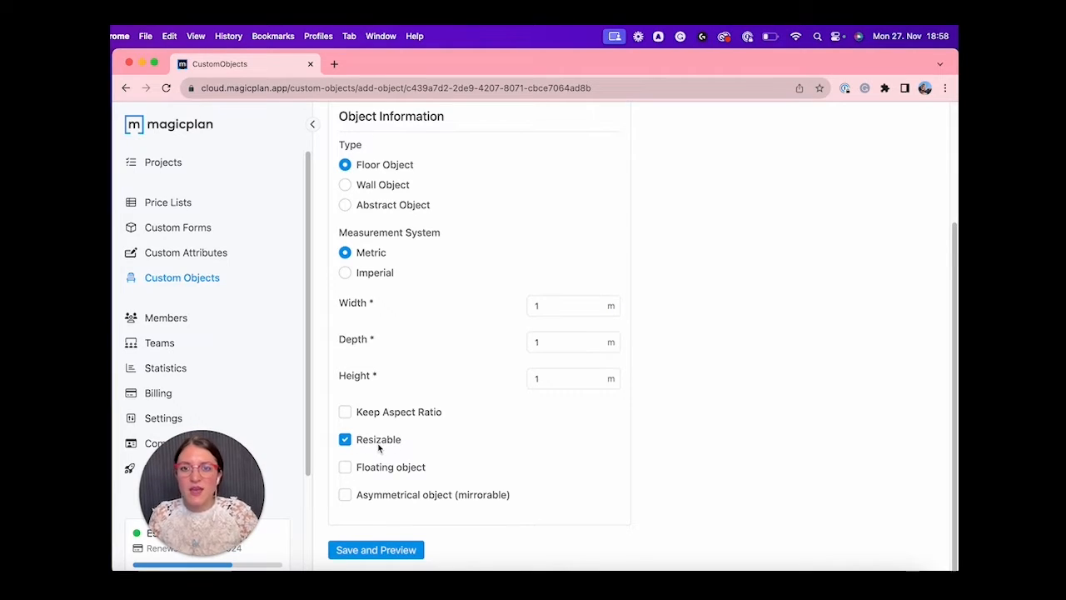
left_click(377, 550)
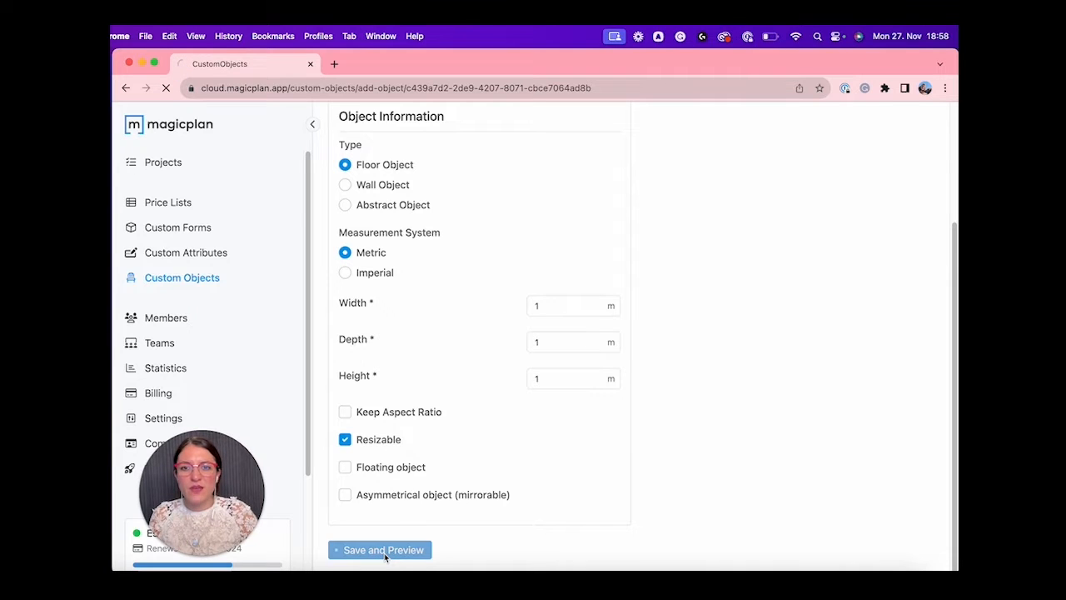
left_click(383, 550)
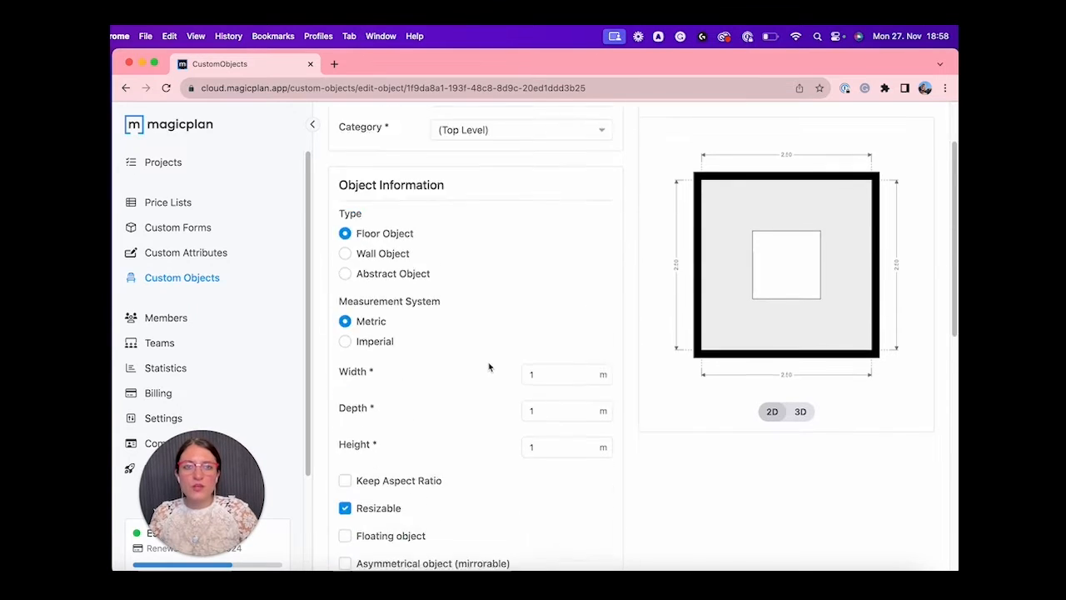
- Attach Coffee table.svg as the object's 2D top view
scroll("down", 3)
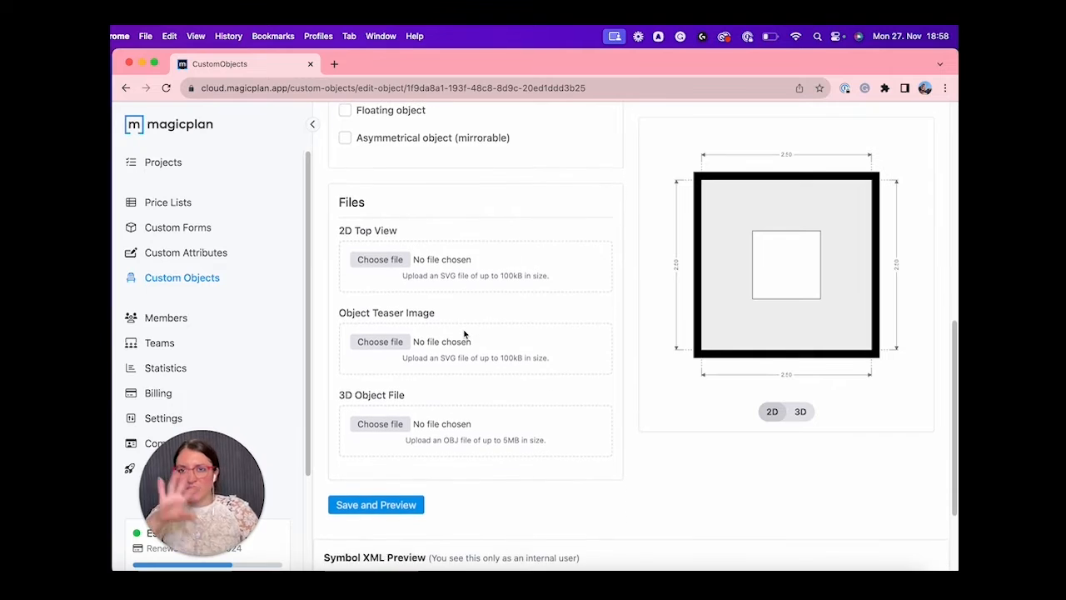
scroll("down", 3)
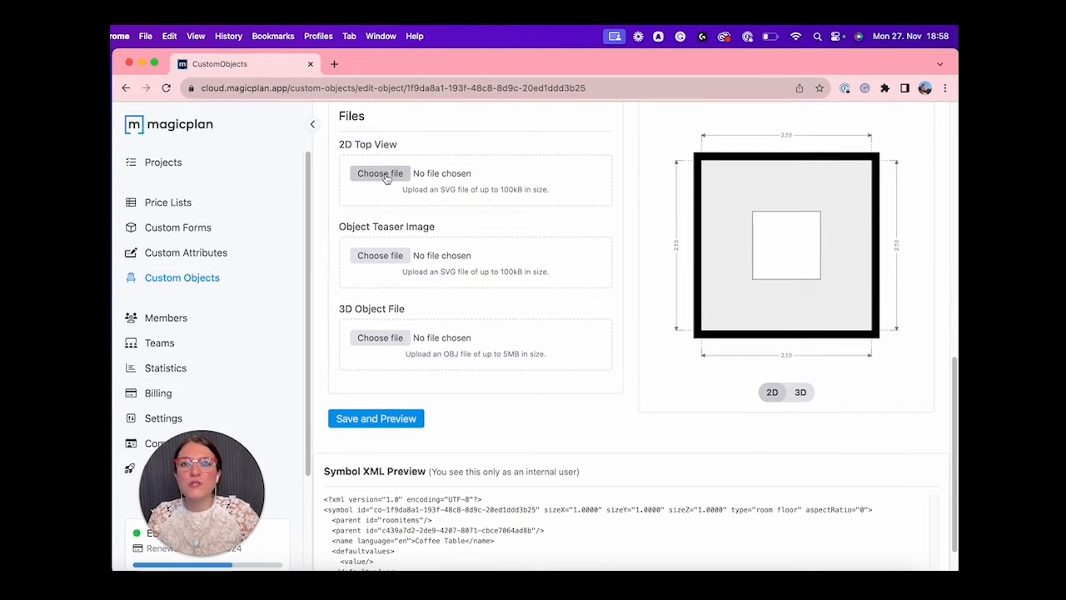
left_click(380, 173)
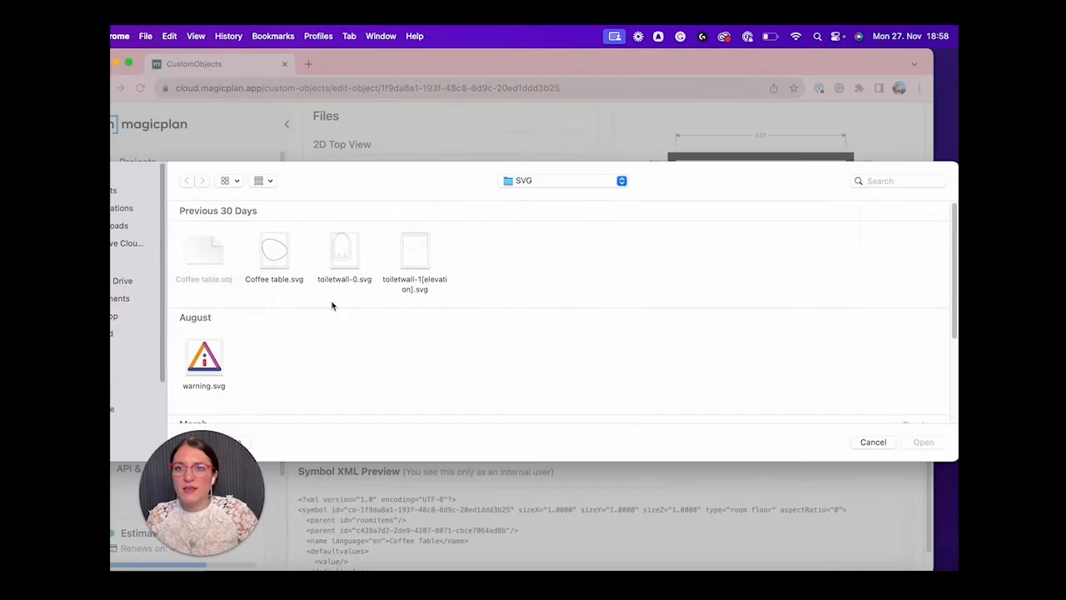
left_click(273, 250)
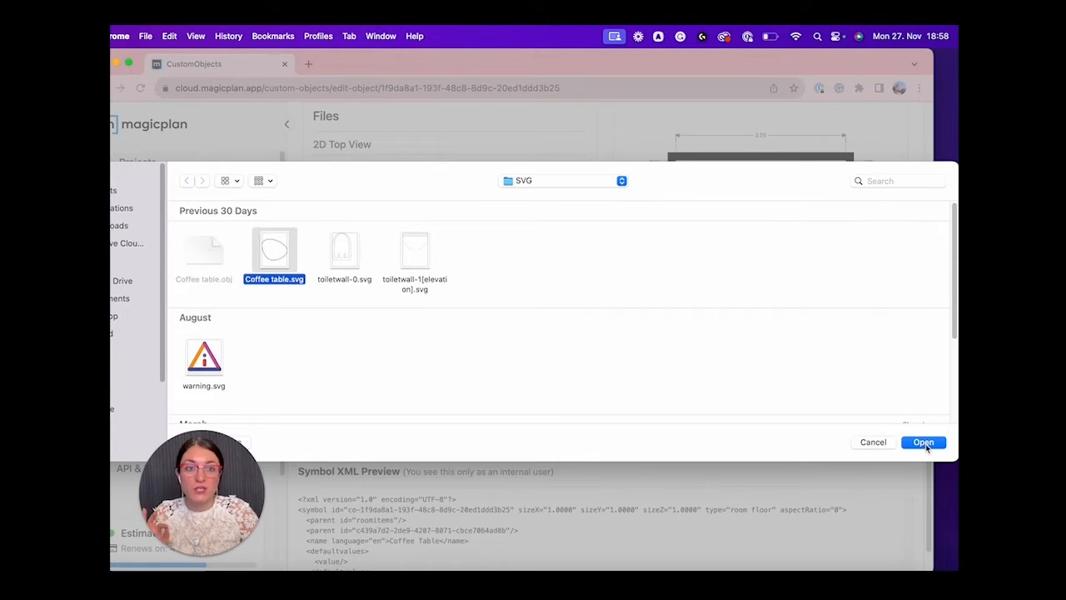
left_click(923, 443)
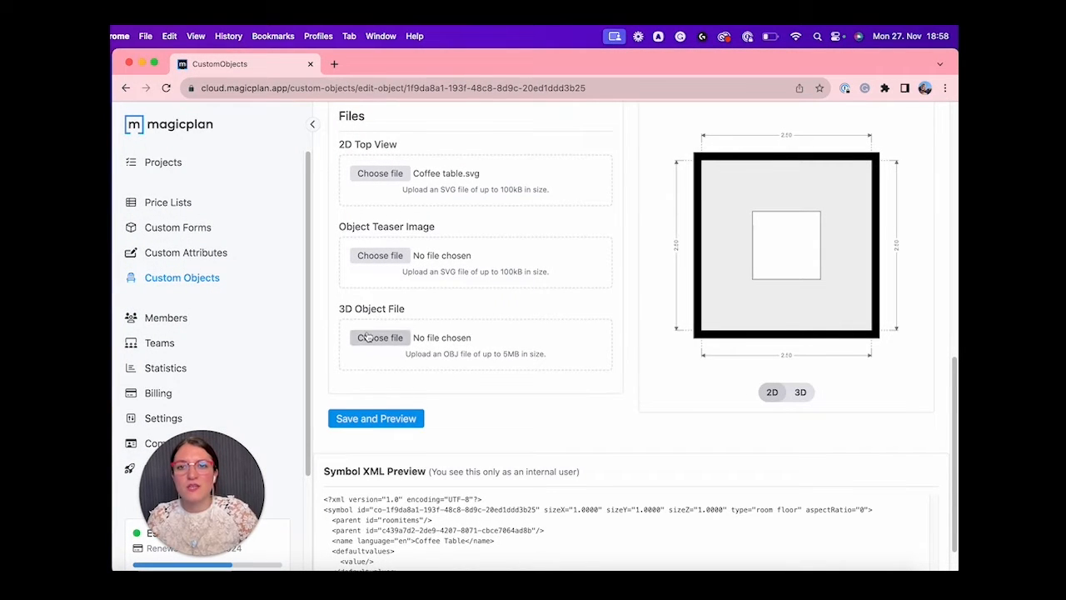
- Attach Coffee table.obj as the 3D model and save the object
left_click(380, 337)
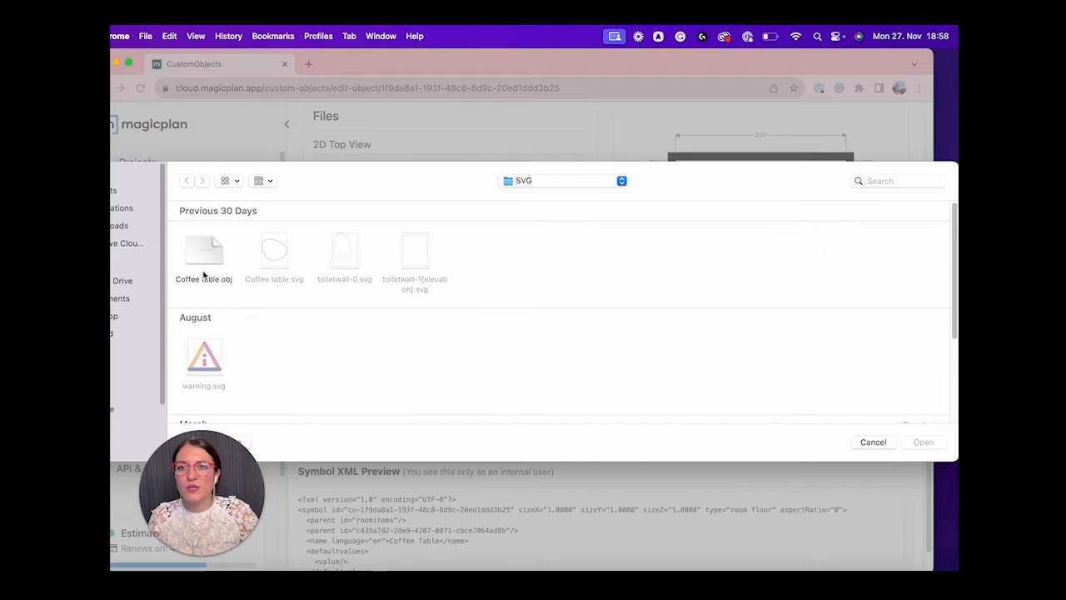
left_click(203, 250)
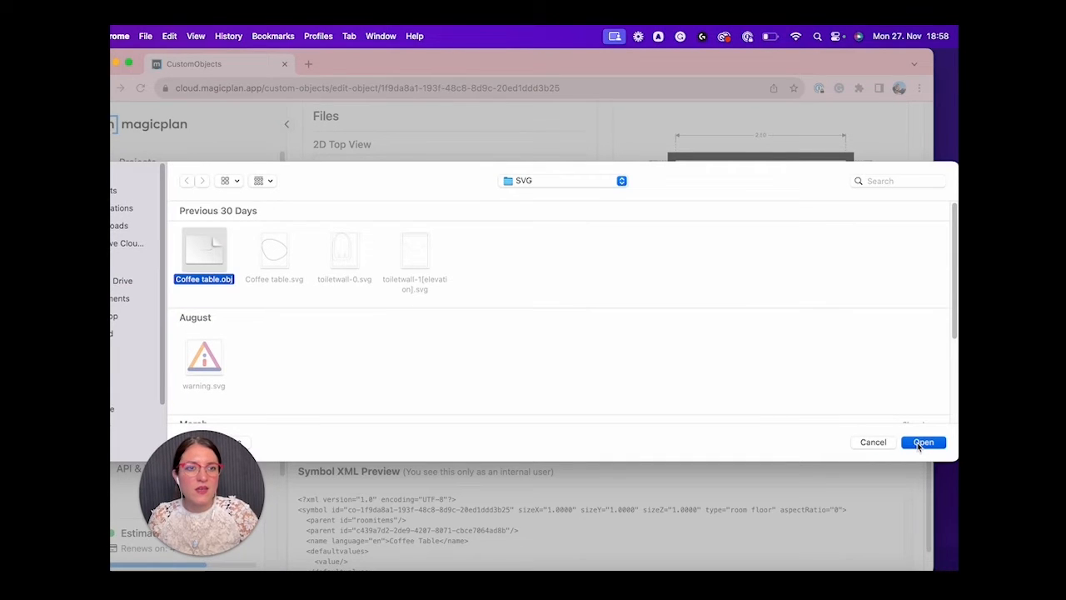
left_click(922, 442)
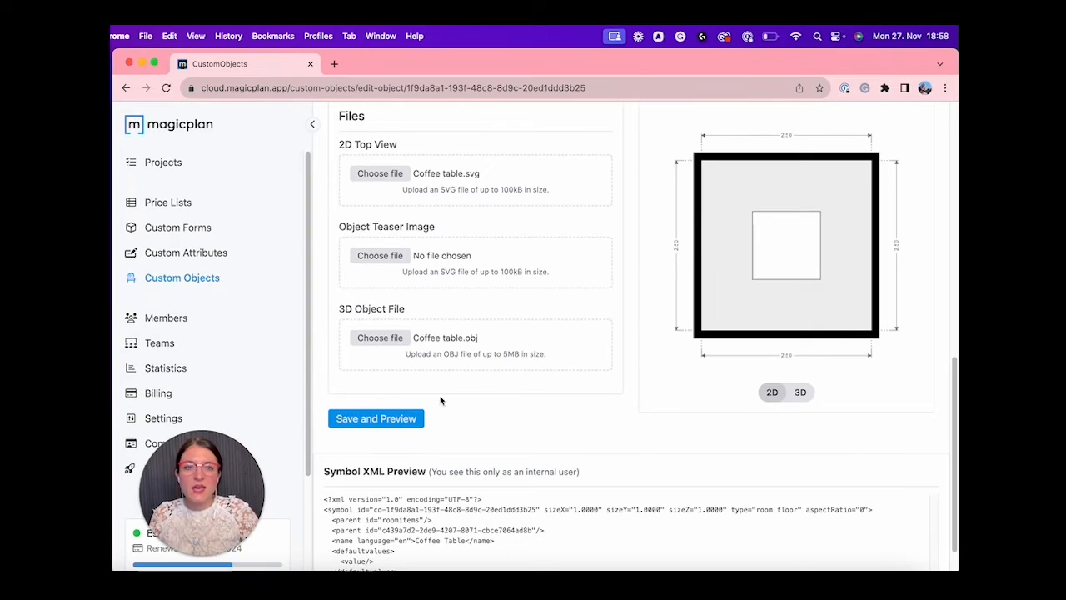
left_click(376, 418)
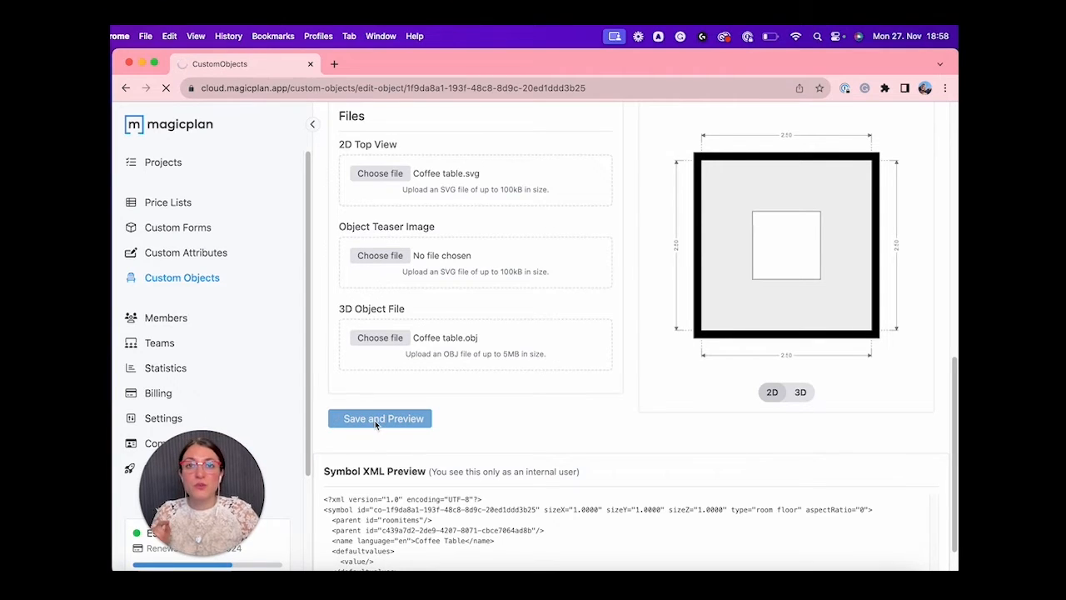
- Save again and check the Coffee Table's rounded tabletop preview in the collection
left_click(383, 418)
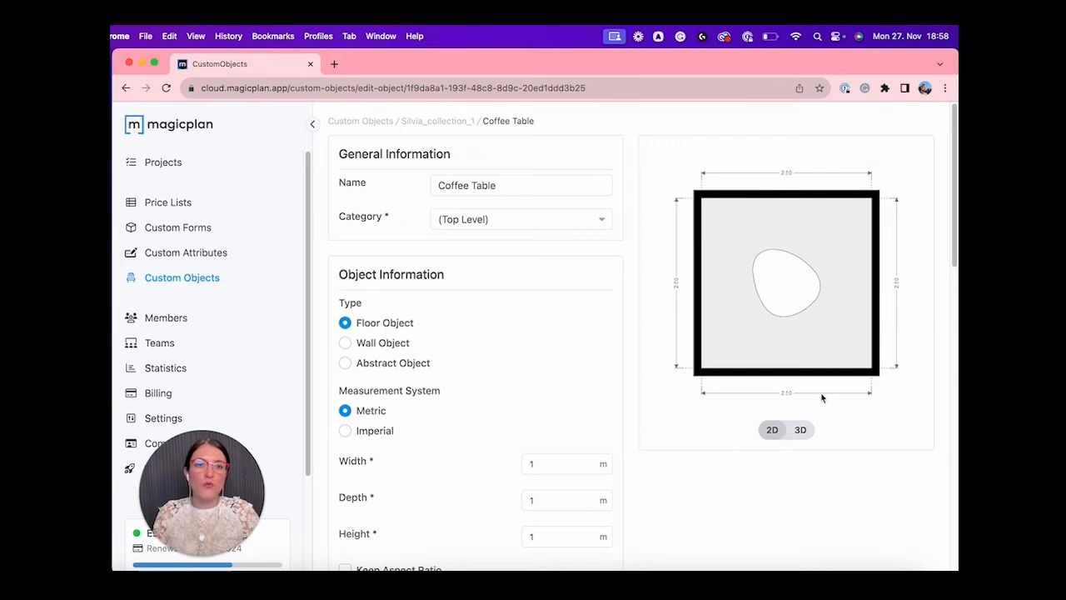
left_click(800, 430)
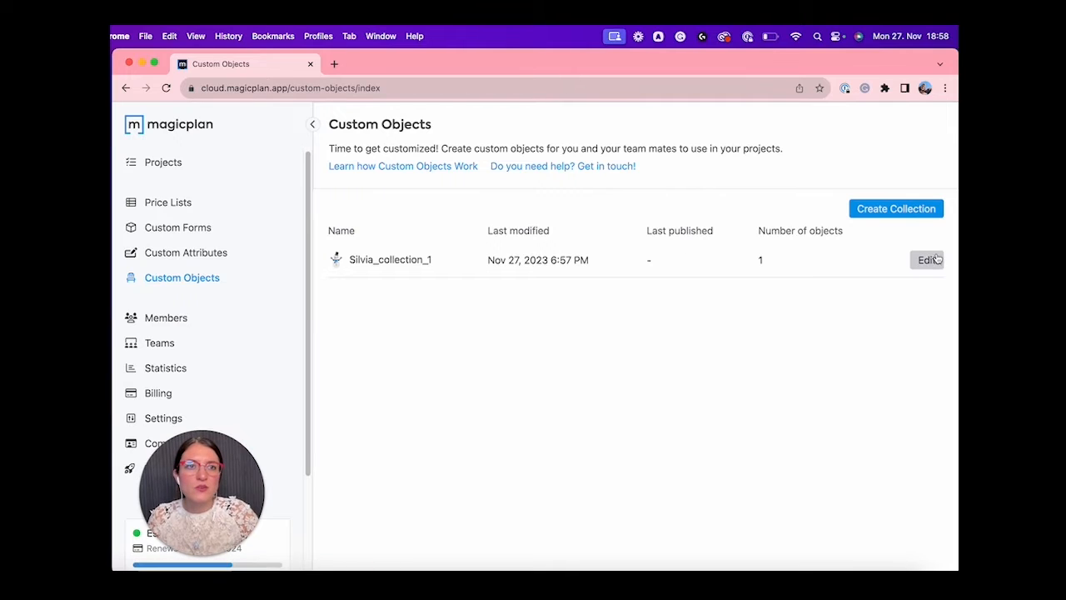
- In Silvia_collection_1, start a second floor object named Chair
left_click(926, 259)
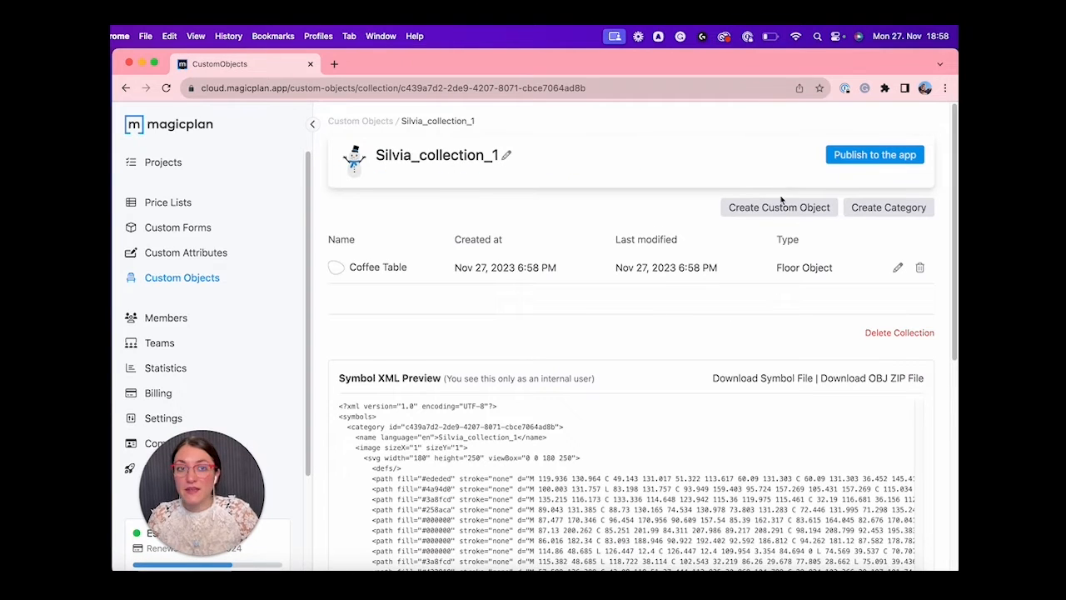
left_click(778, 207)
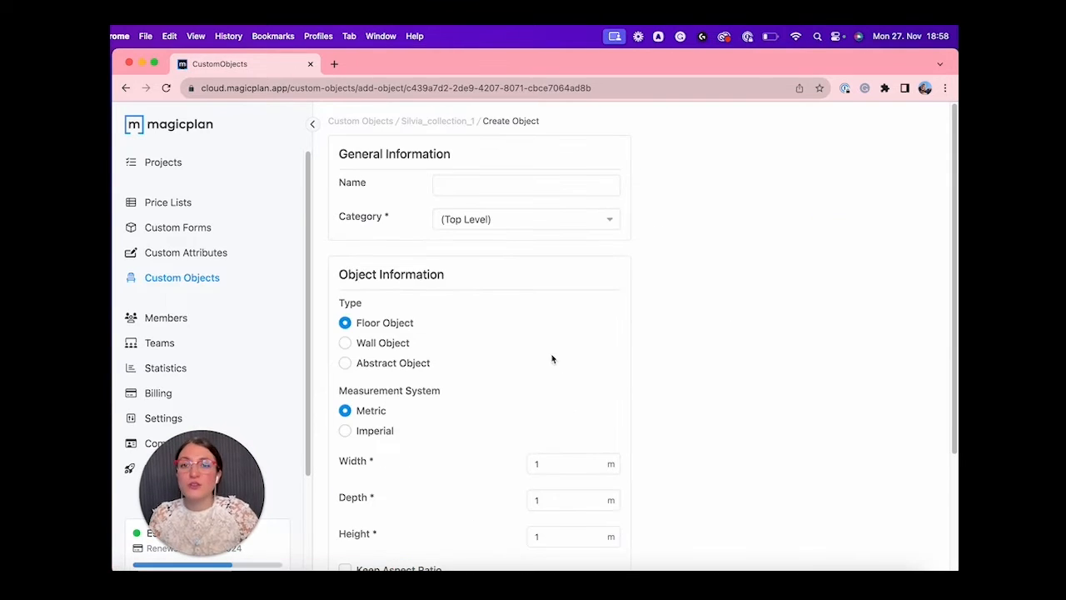
left_click(525, 183)
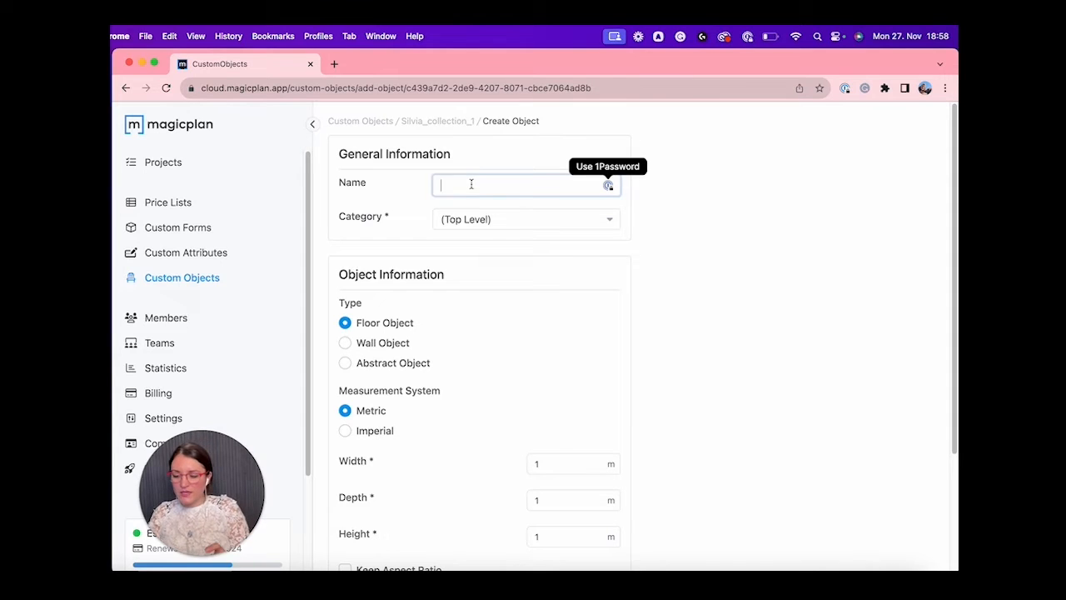
type("Chair")
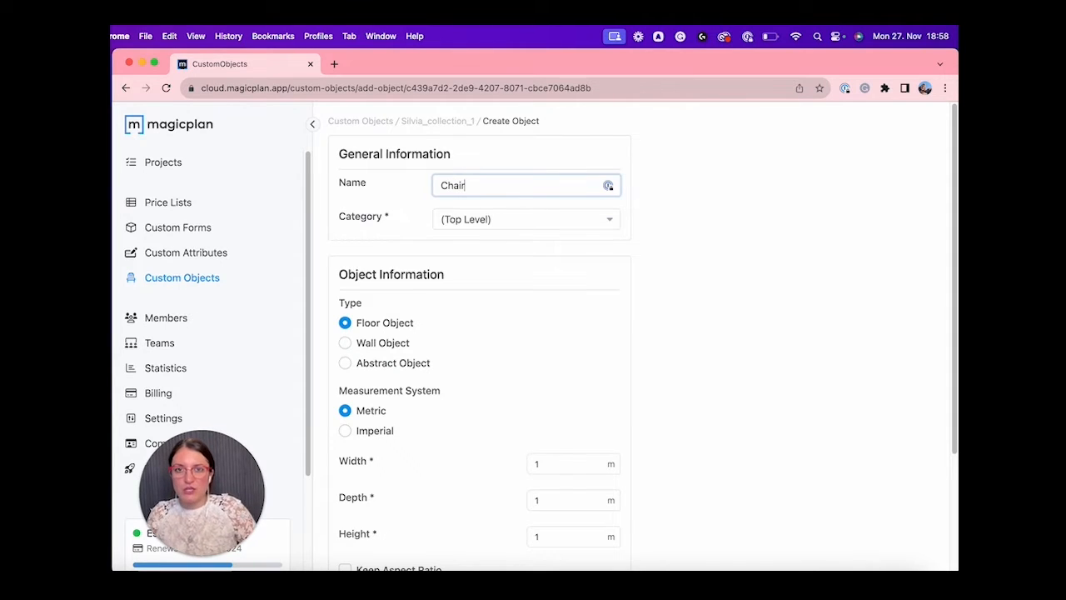
scroll("down", 3)
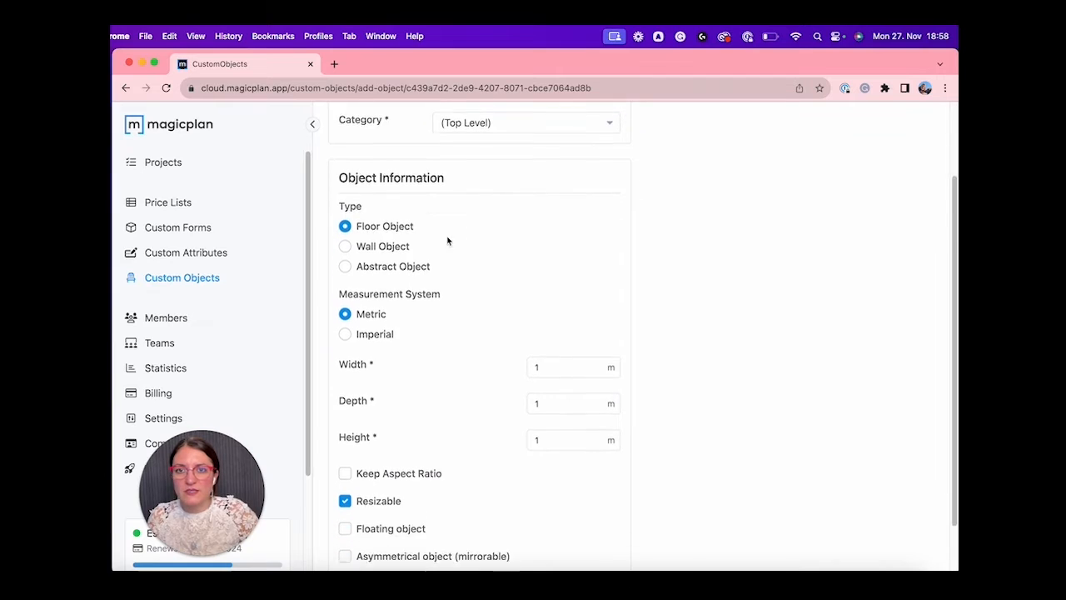
scroll("down", 3)
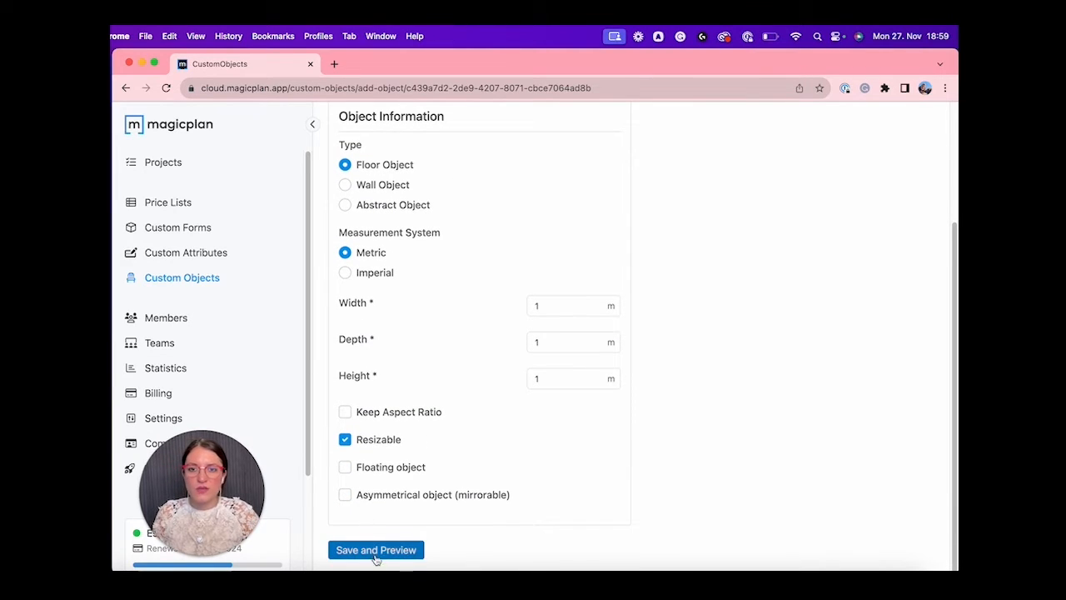
- Save Chair with chairs.svg as its 2D top view, previewing two chairs
left_click(377, 550)
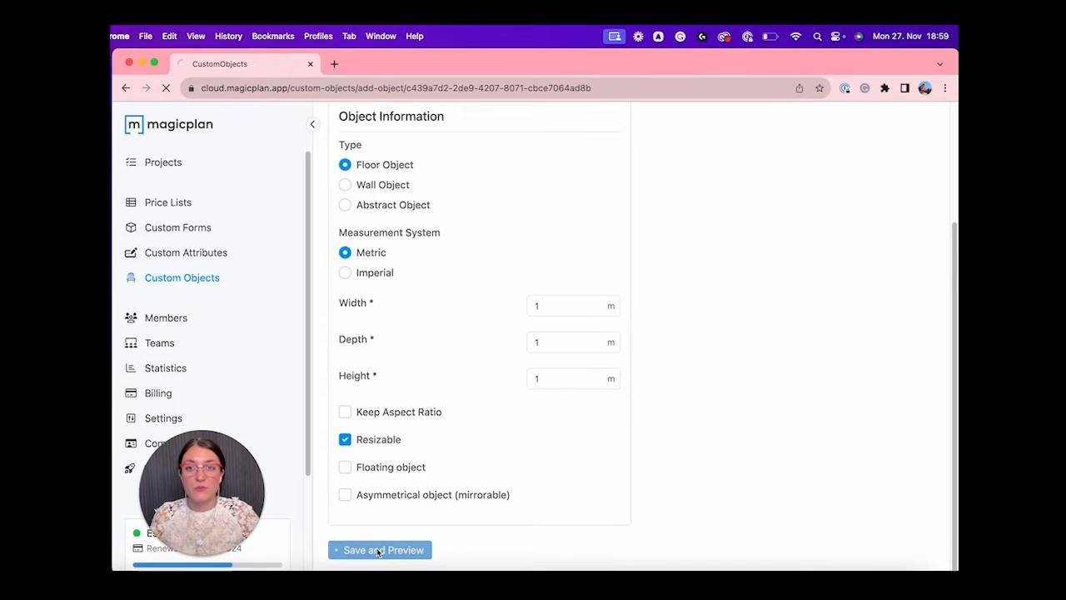
left_click(383, 550)
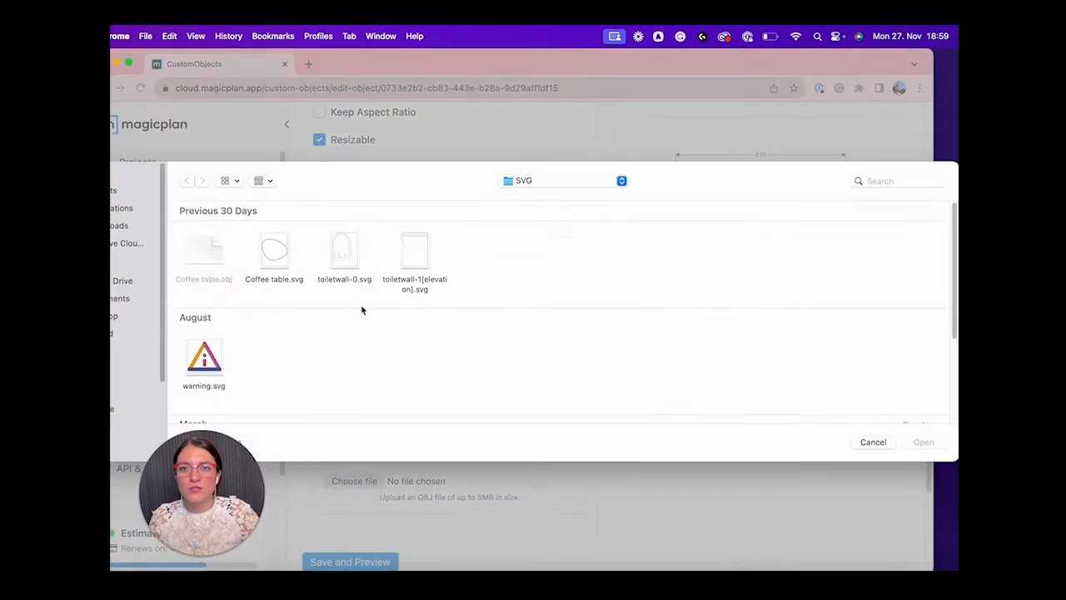
scroll("down", 3)
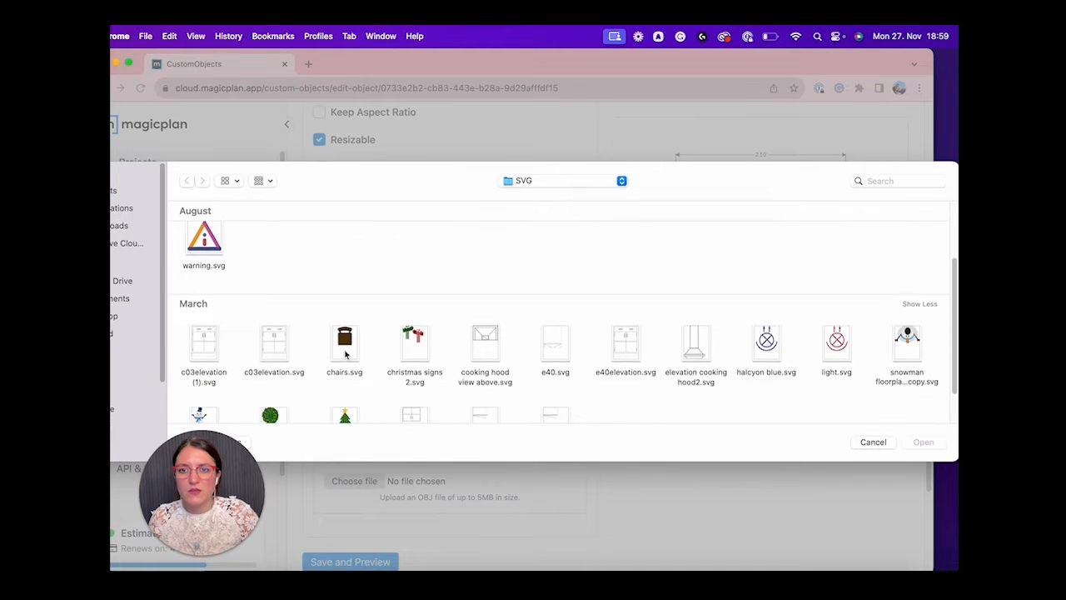
left_click(344, 341)
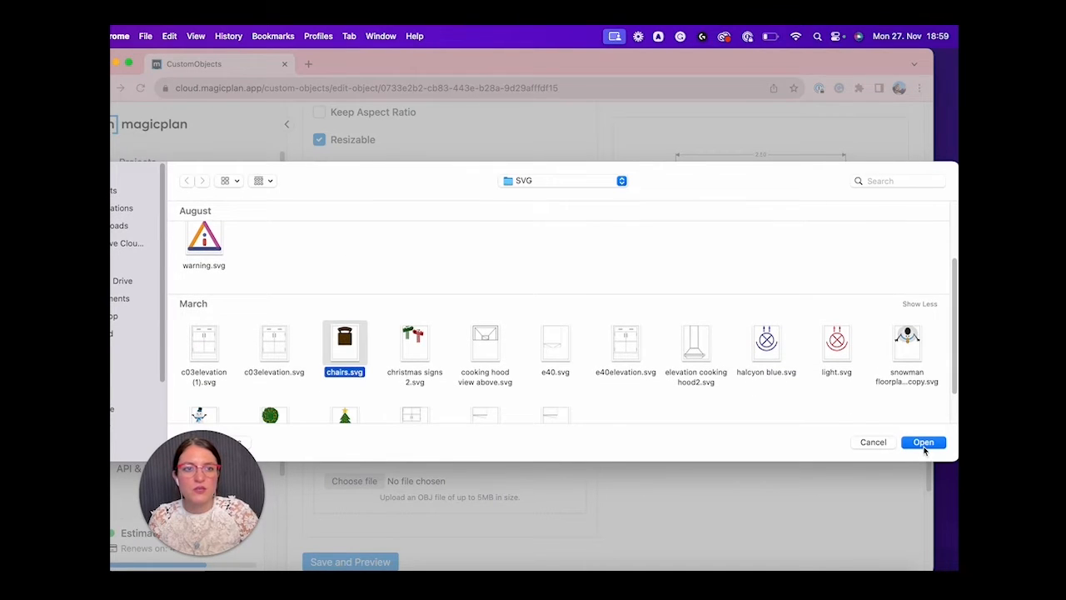
left_click(923, 441)
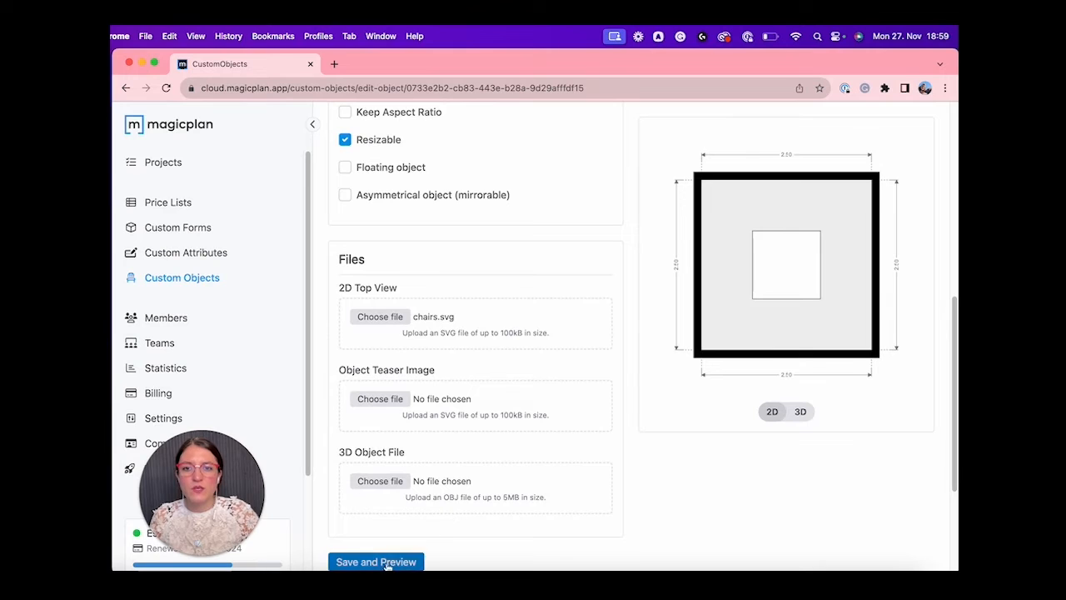
left_click(376, 562)
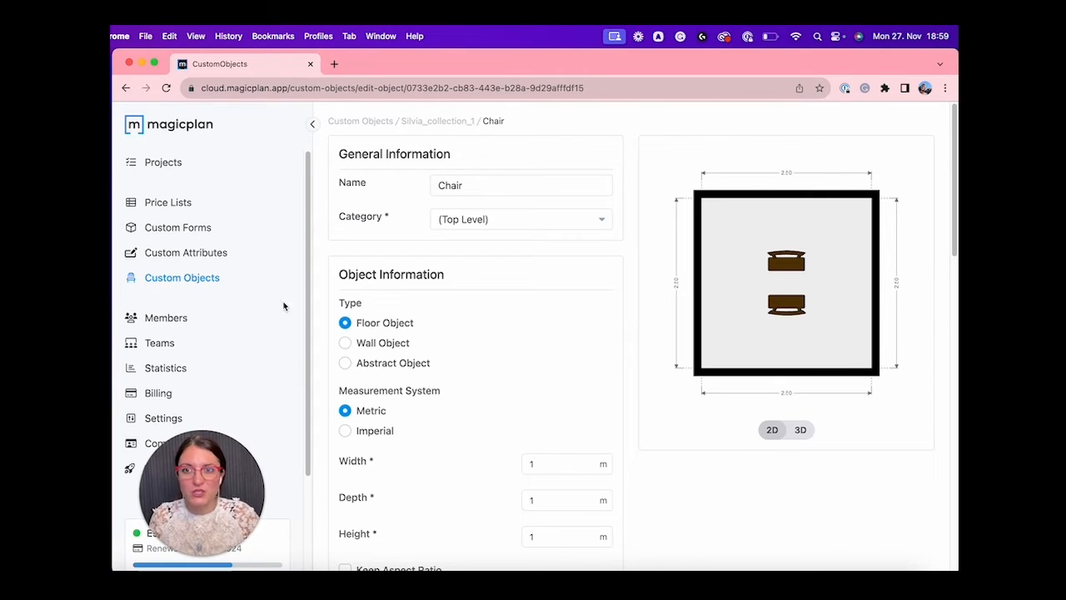
- Publish Silvia_collection_1 with Chair and Coffee Table to the app and confirm
left_click(313, 123)
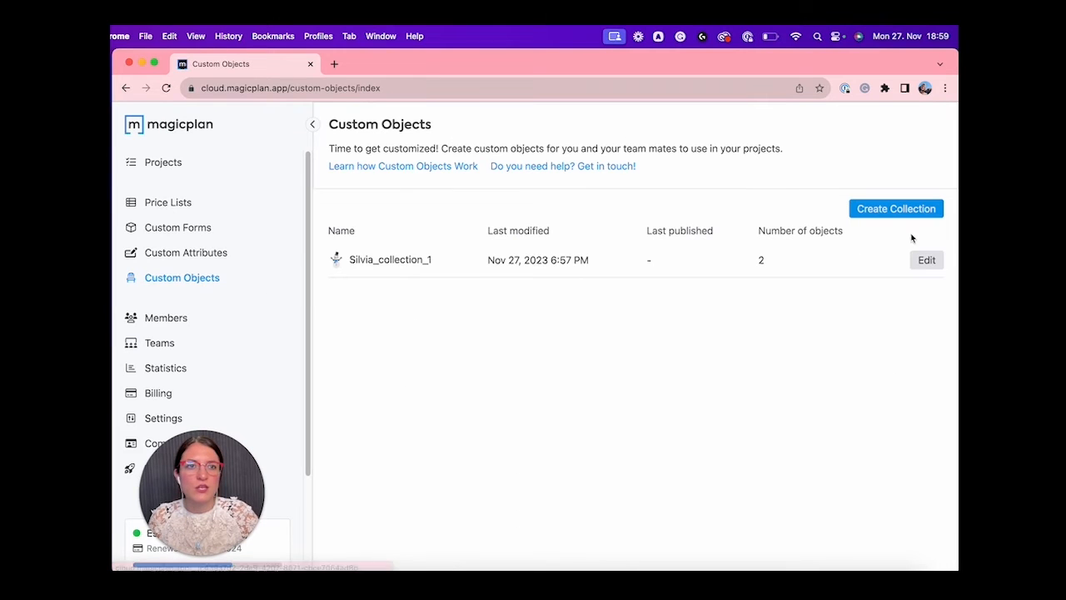
left_click(926, 260)
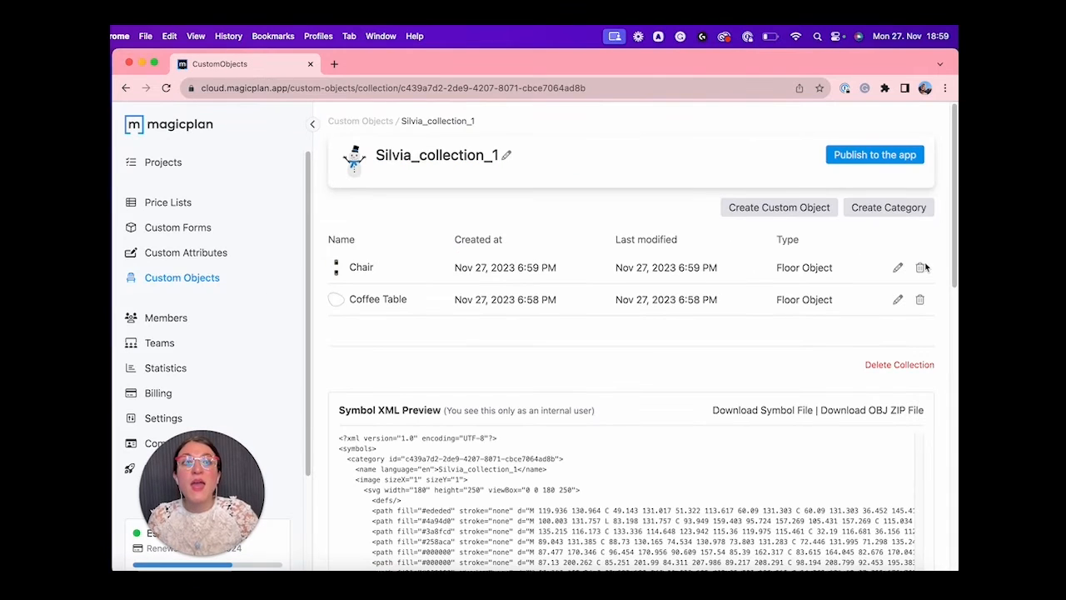
mouse_move(875, 155)
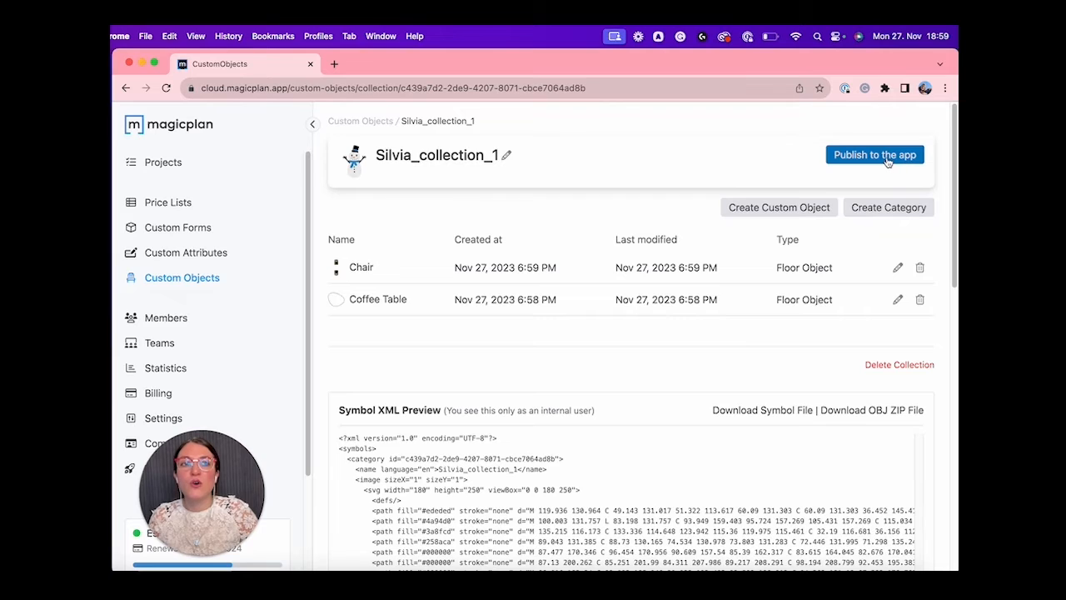
left_click(873, 153)
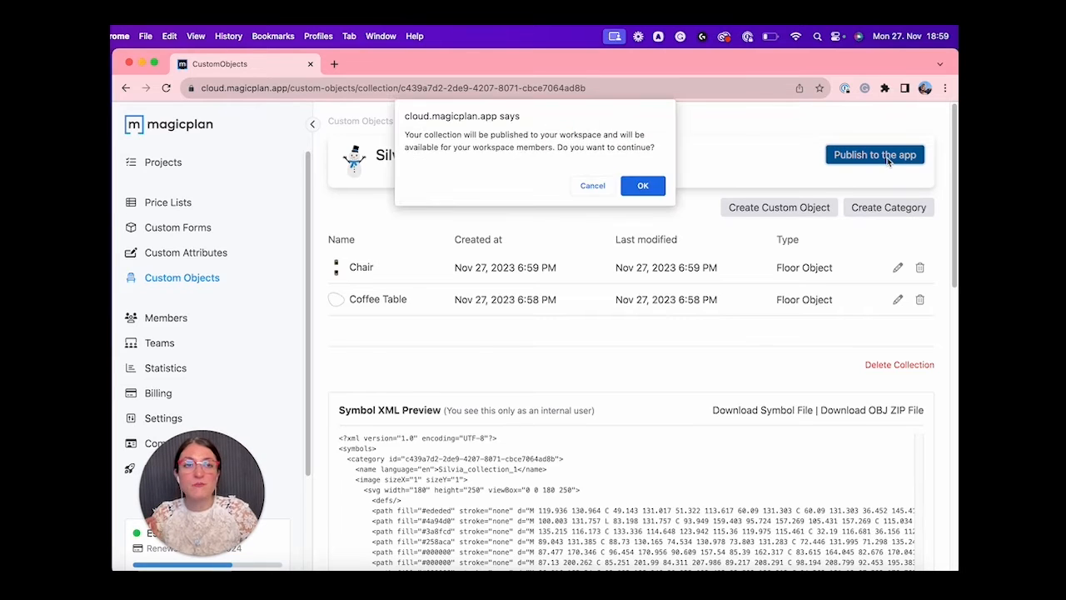
left_click(643, 185)
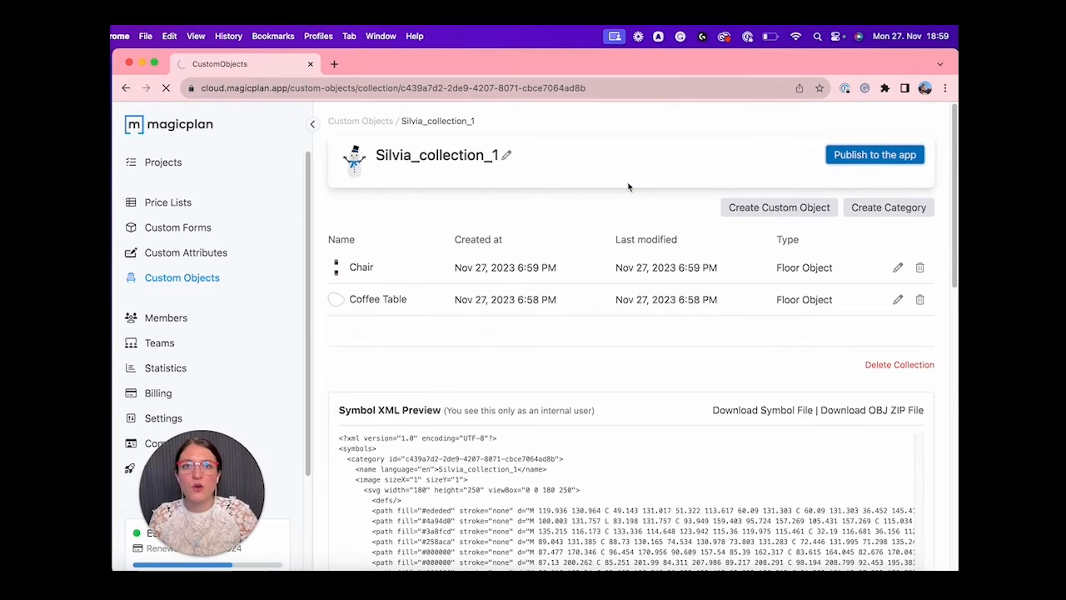
left_click(873, 154)
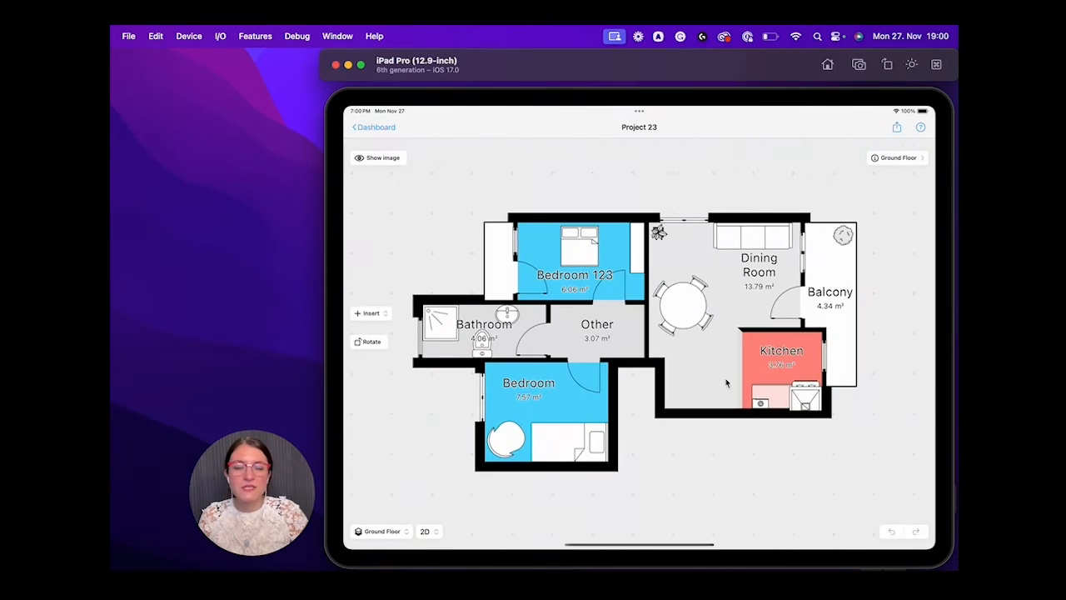
- Insert the Coffee Table from Silvia_collection_1 into the Dining Room, in front of the sofa
left_click(758, 264)
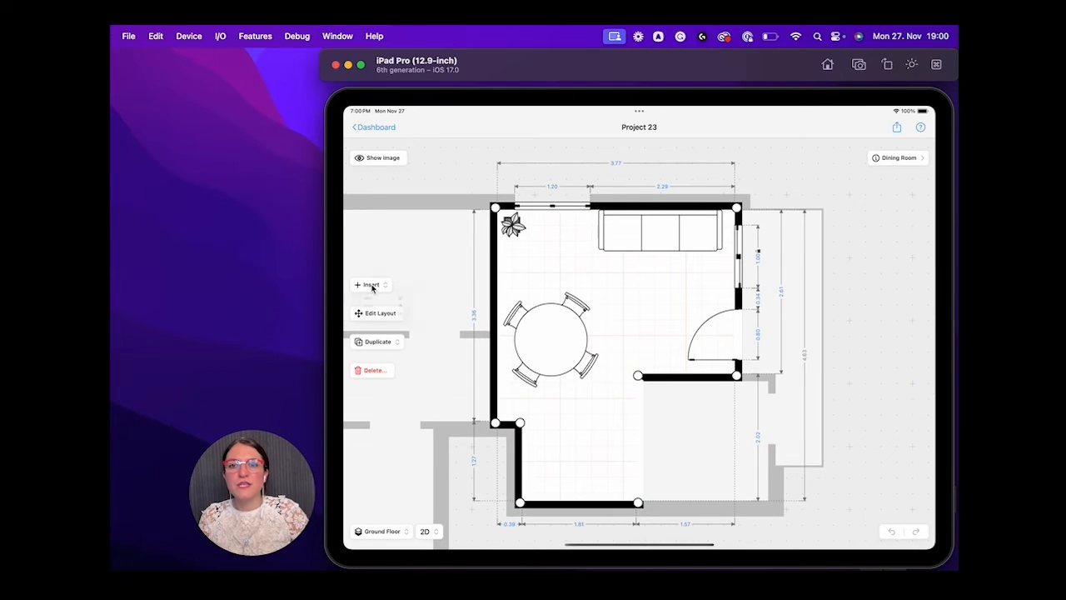
left_click(370, 283)
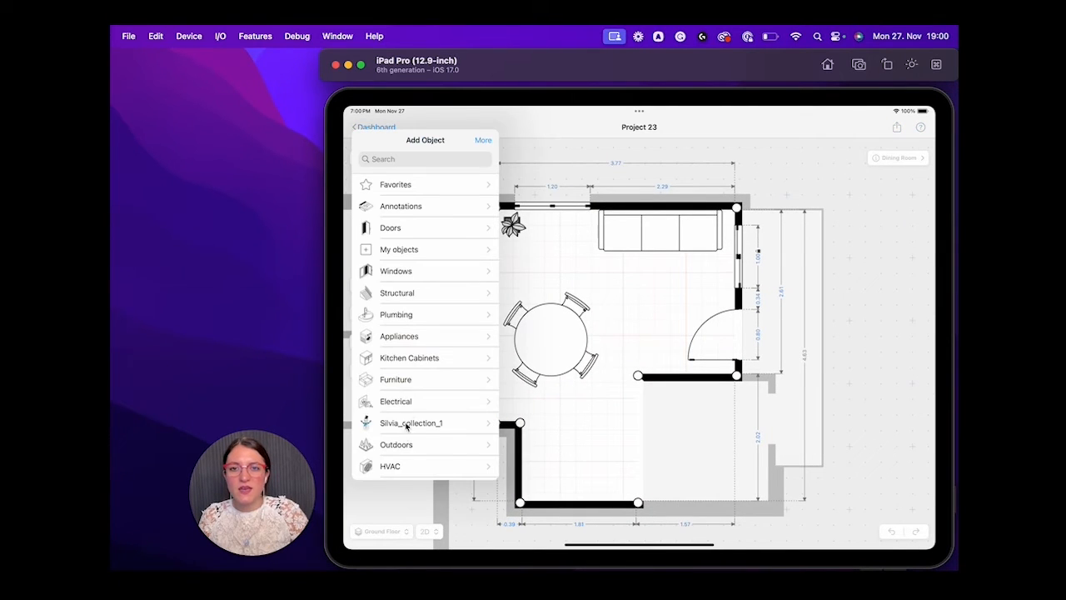
left_click(410, 423)
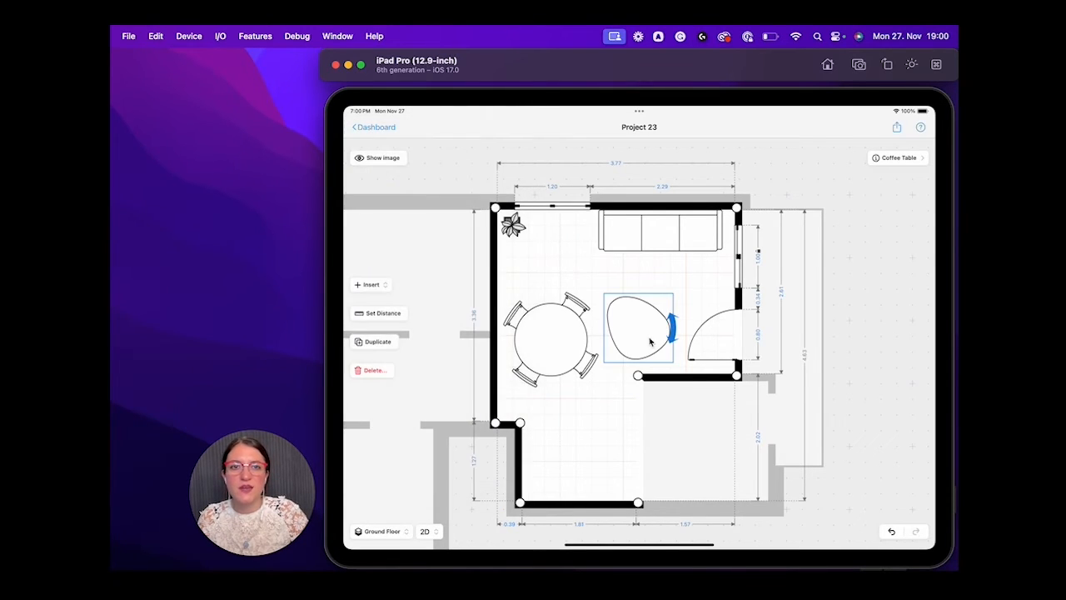
left_click_drag(641, 333, 679, 292)
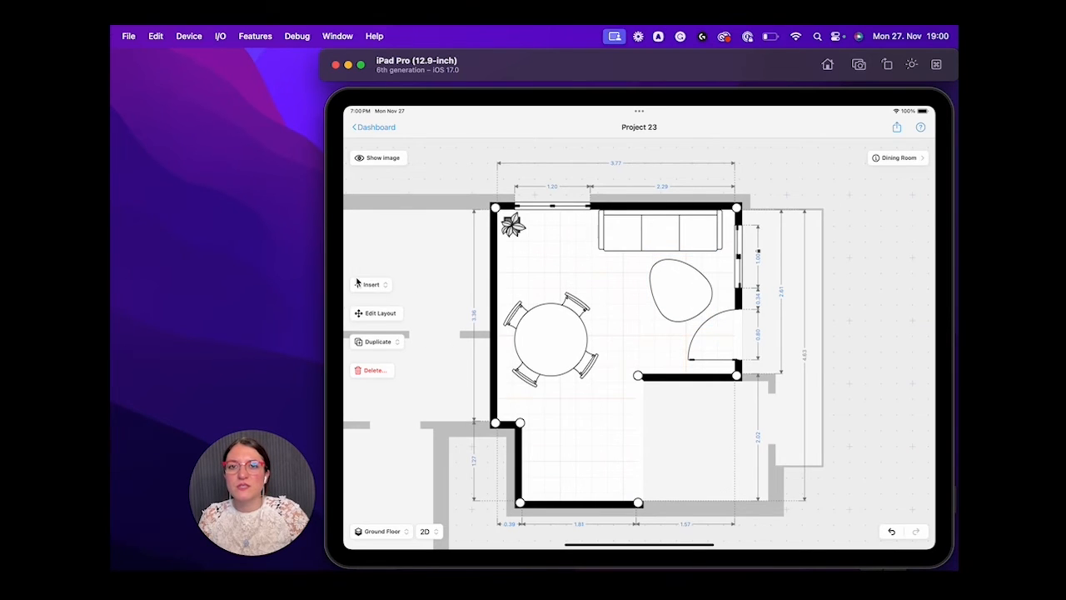
- Insert the custom Chair into the dining room's lower corner and return to the floor plan
left_click(369, 283)
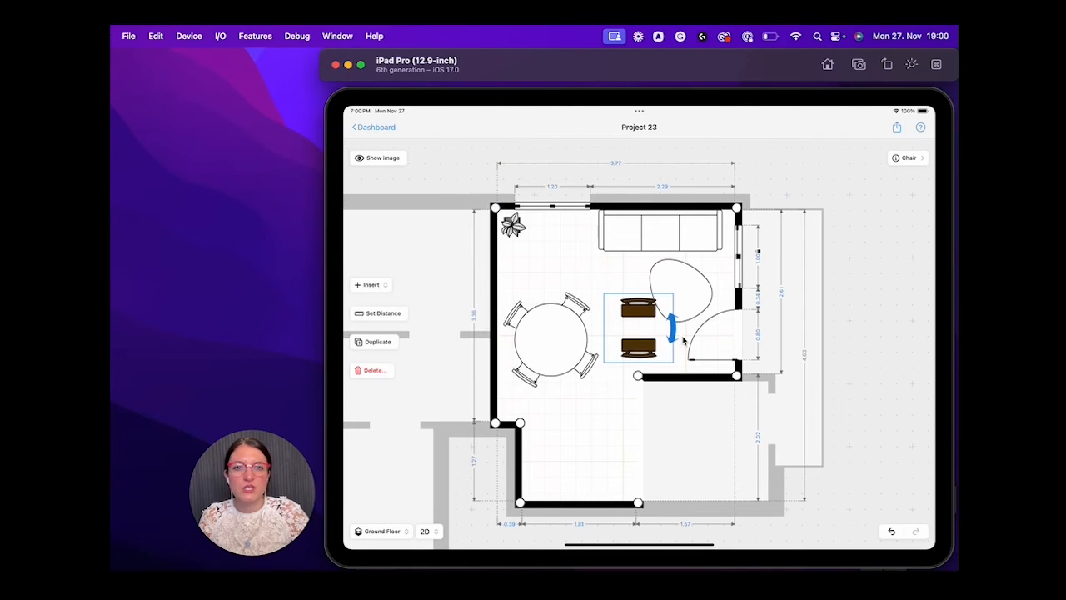
left_click_drag(640, 330, 593, 442)
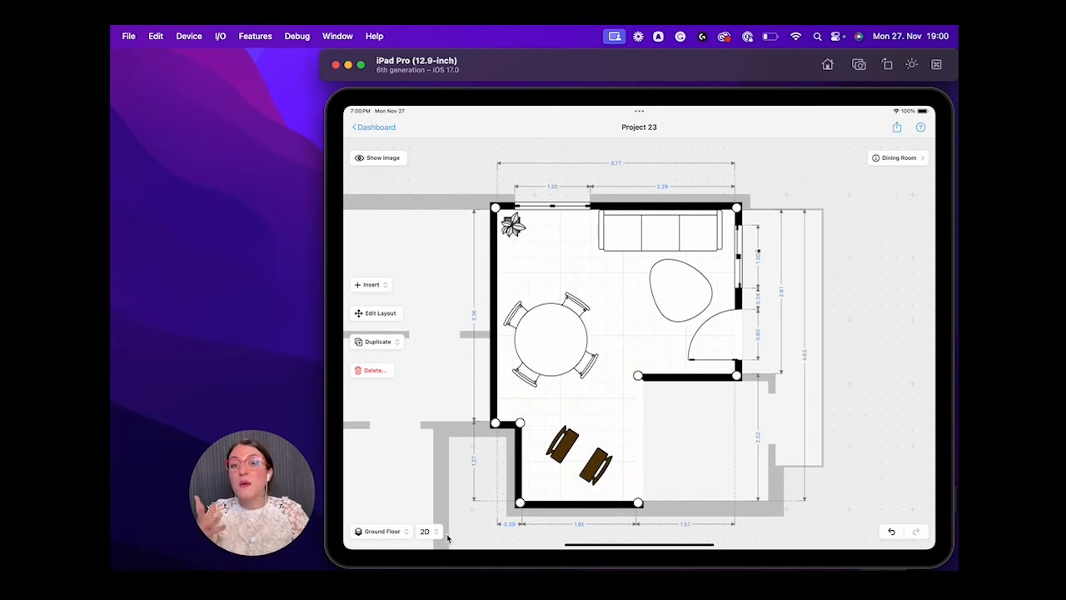
left_click(427, 532)
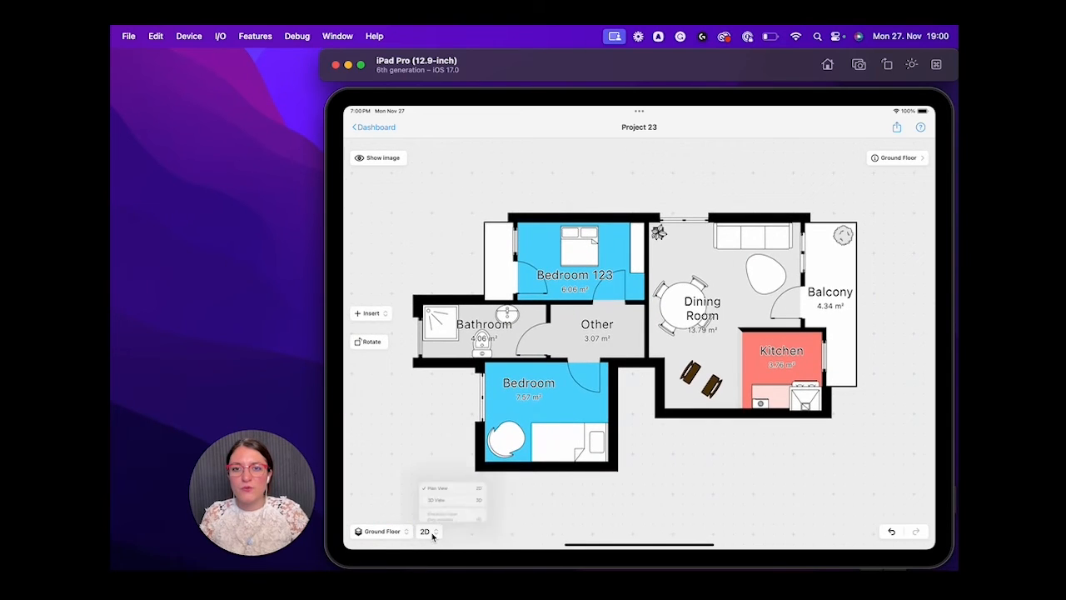
- Switch the ground floor to the 3D model and orbit to reveal the furnished dining room
left_click(436, 486)
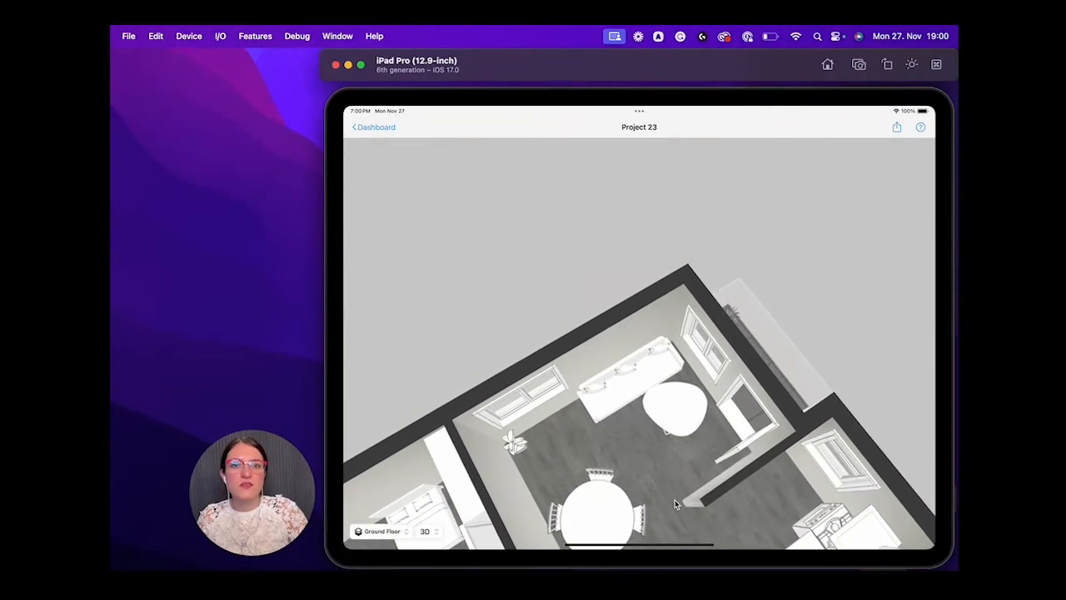
left_click_drag(674, 500, 714, 275)
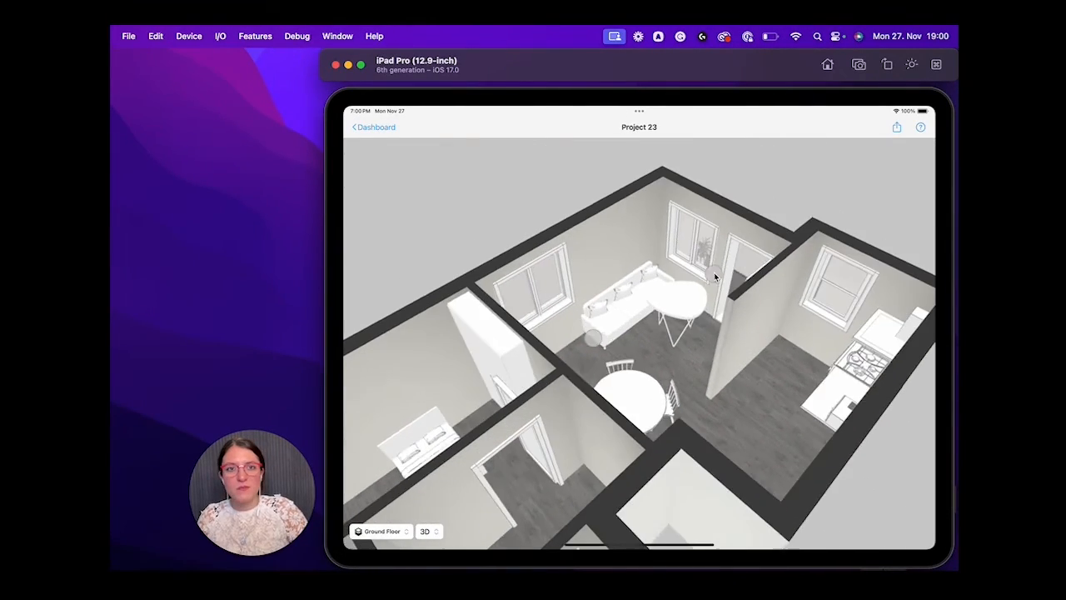